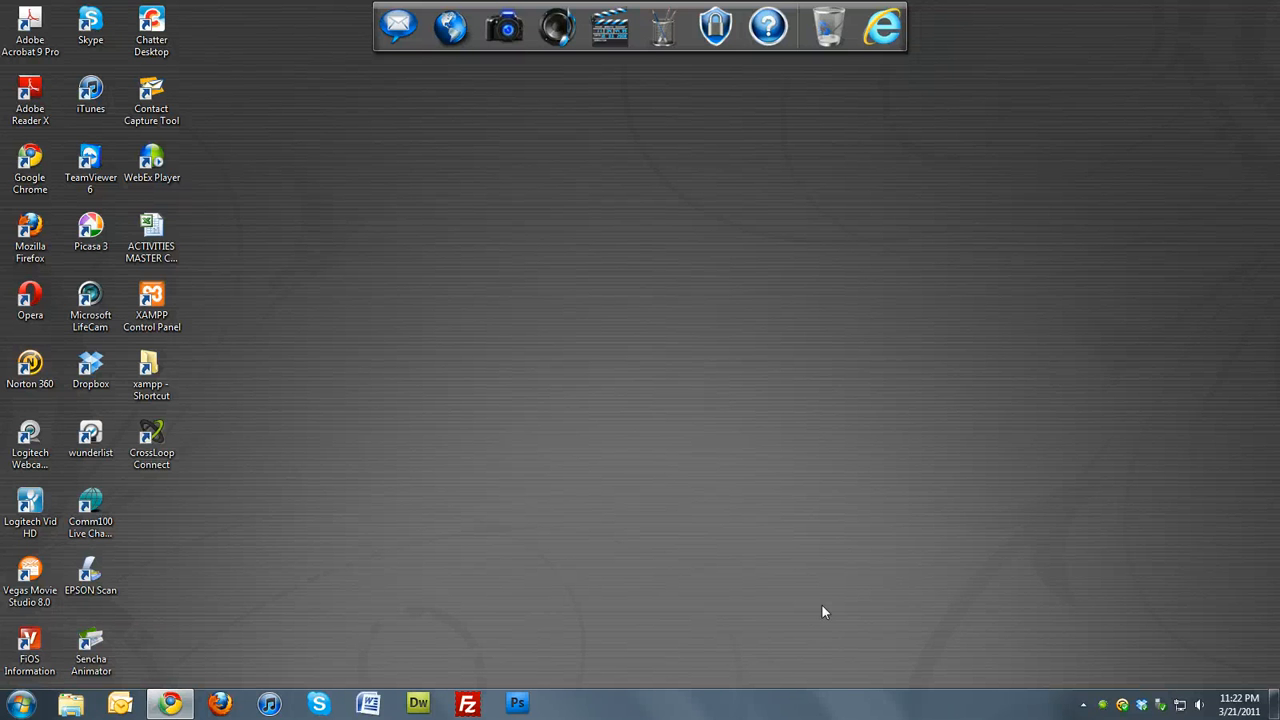
{"action": "mouse_move", "coordinate": [404, 616]}
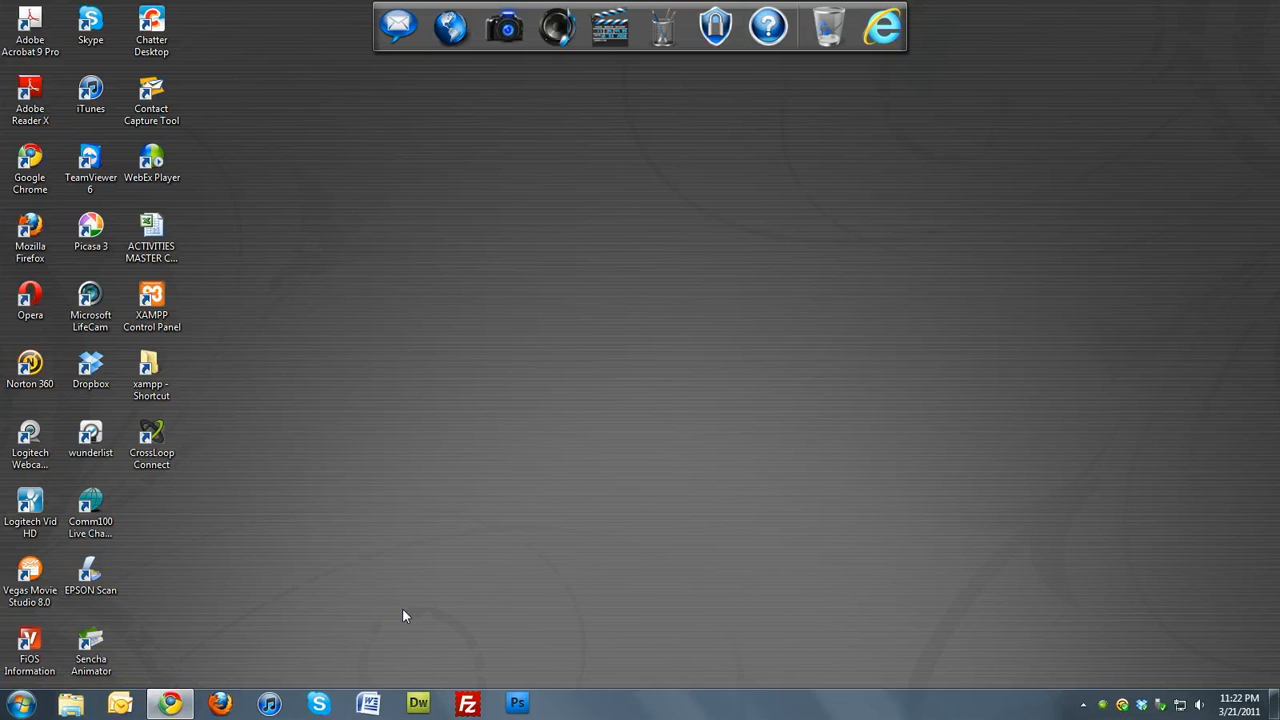
{"action": "mouse_move", "coordinate": [324, 604]}
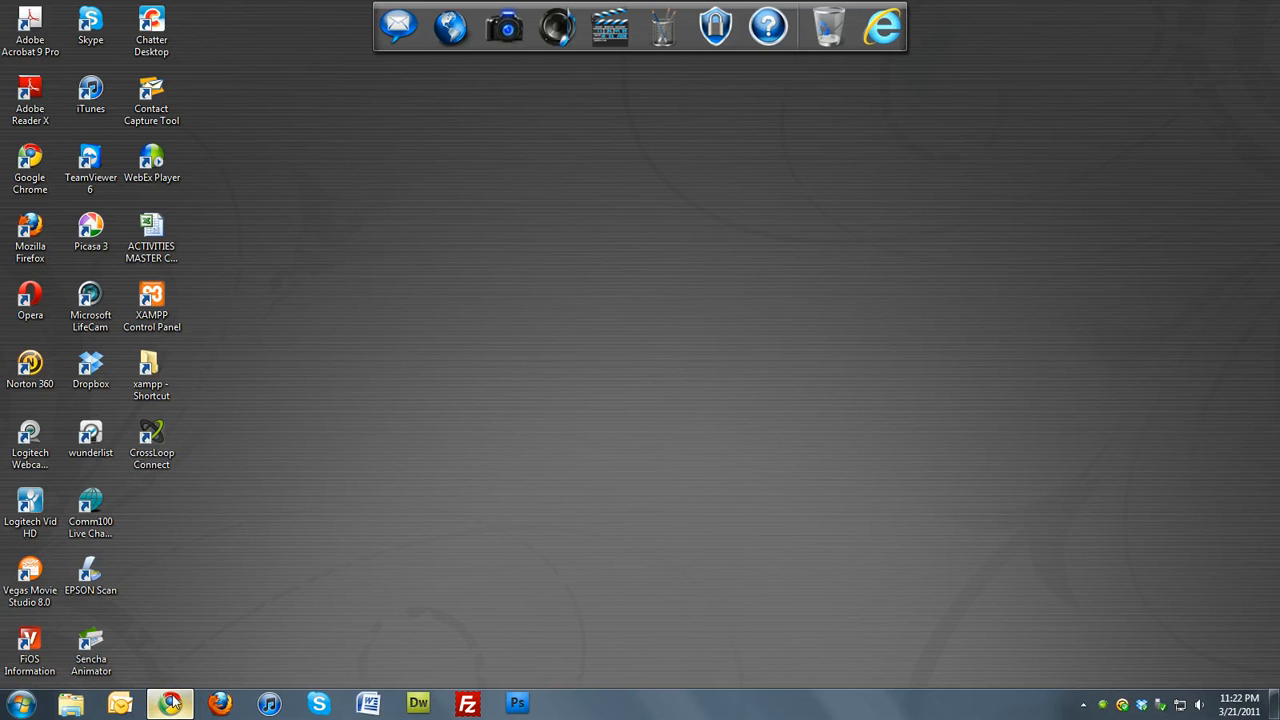
Switch to Chrome and show the XAMPP overview page's distribution list on apachefriends.org
{"action": "left_click", "coordinate": [170, 704]}
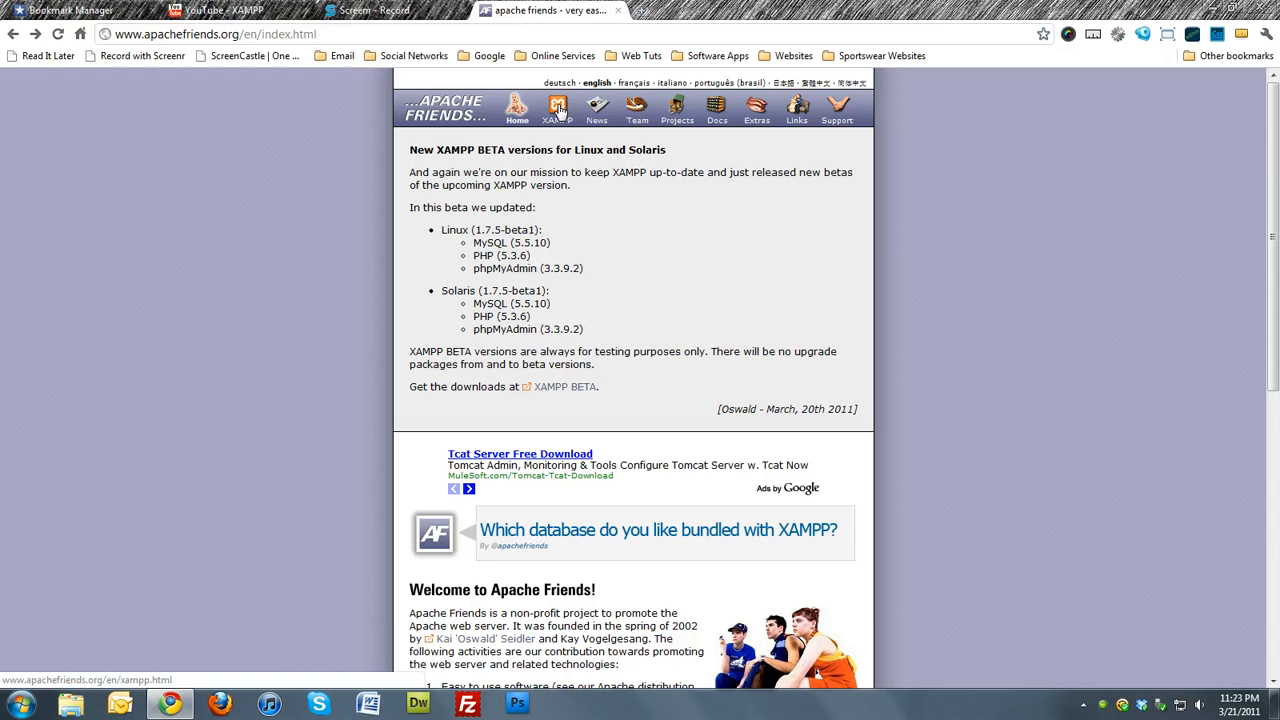
{"action": "left_click", "coordinate": [556, 108]}
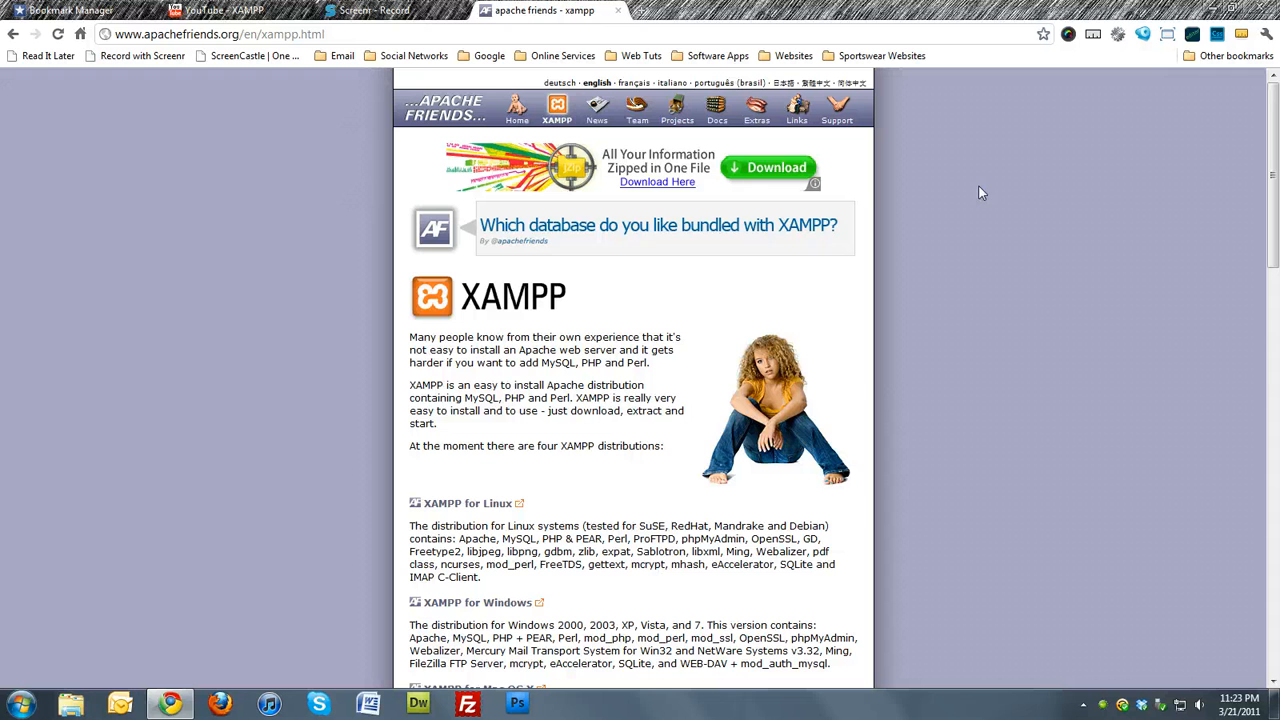
{"action": "scroll", "scroll_direction": "down", "scroll_amount": 3}
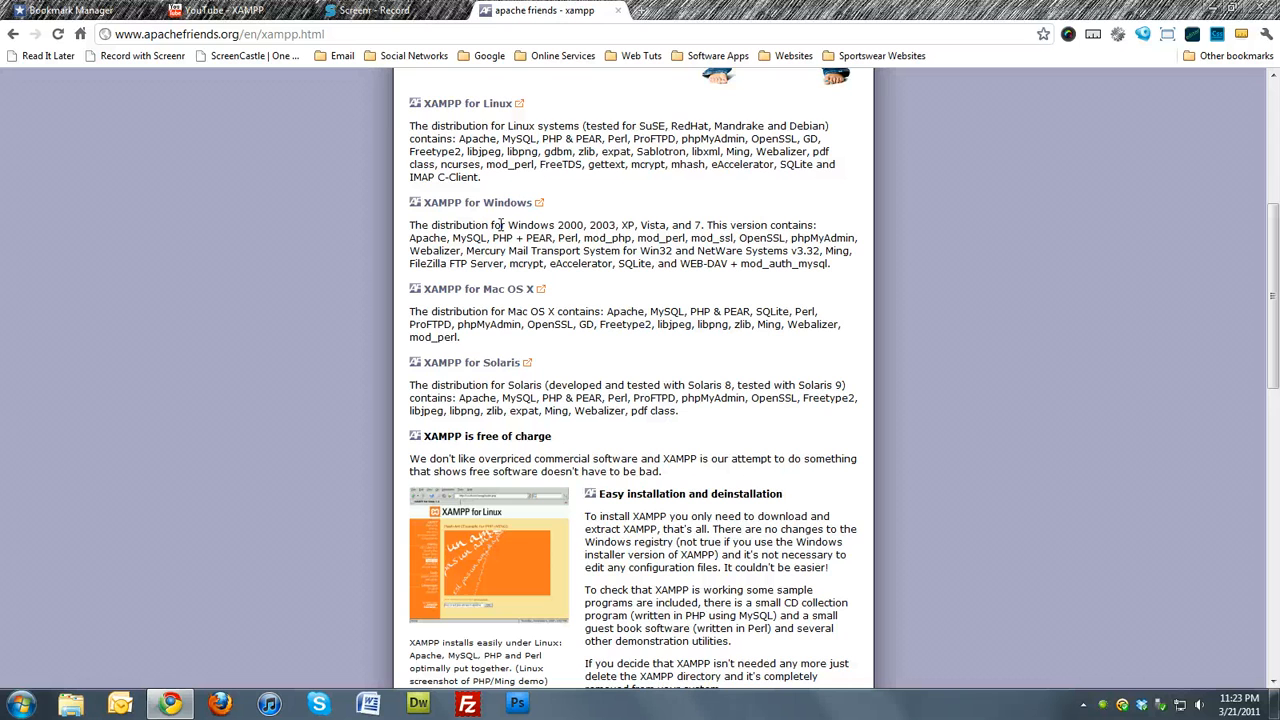
Reach the download section of the XAMPP for Windows page
{"action": "left_click", "coordinate": [476, 202]}
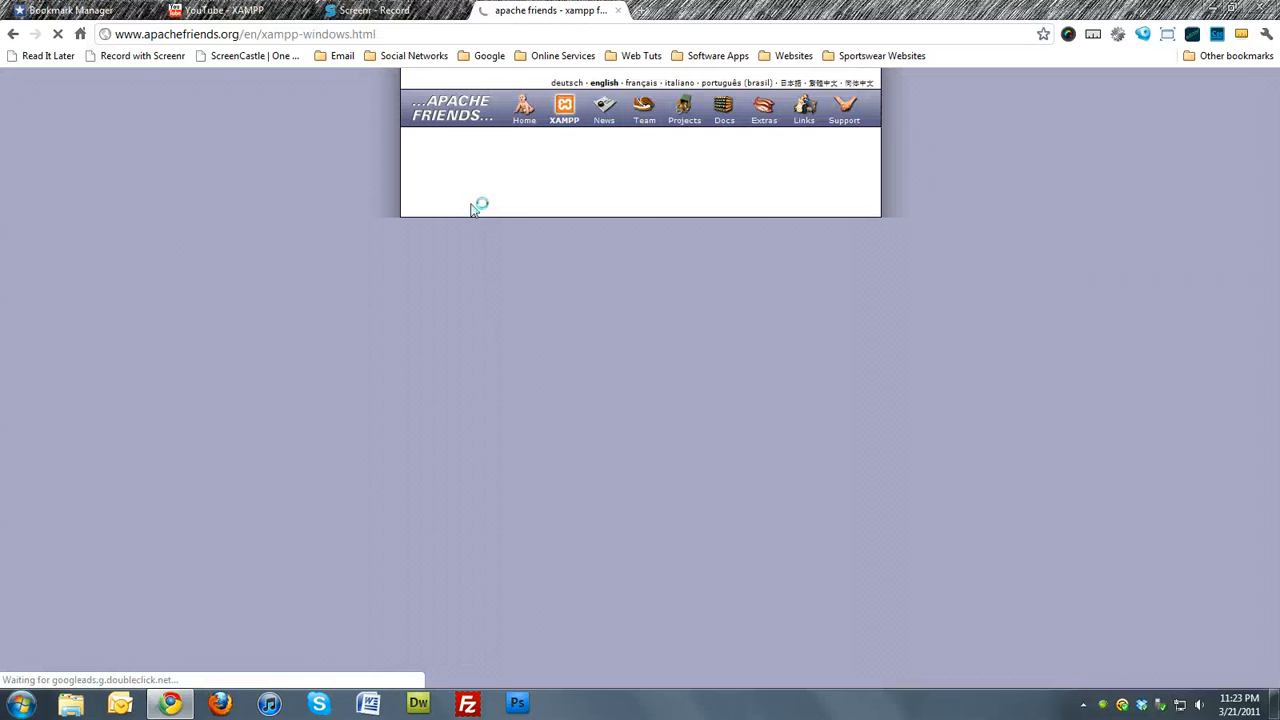
{"action": "scroll", "scroll_direction": "down", "scroll_amount": 3}
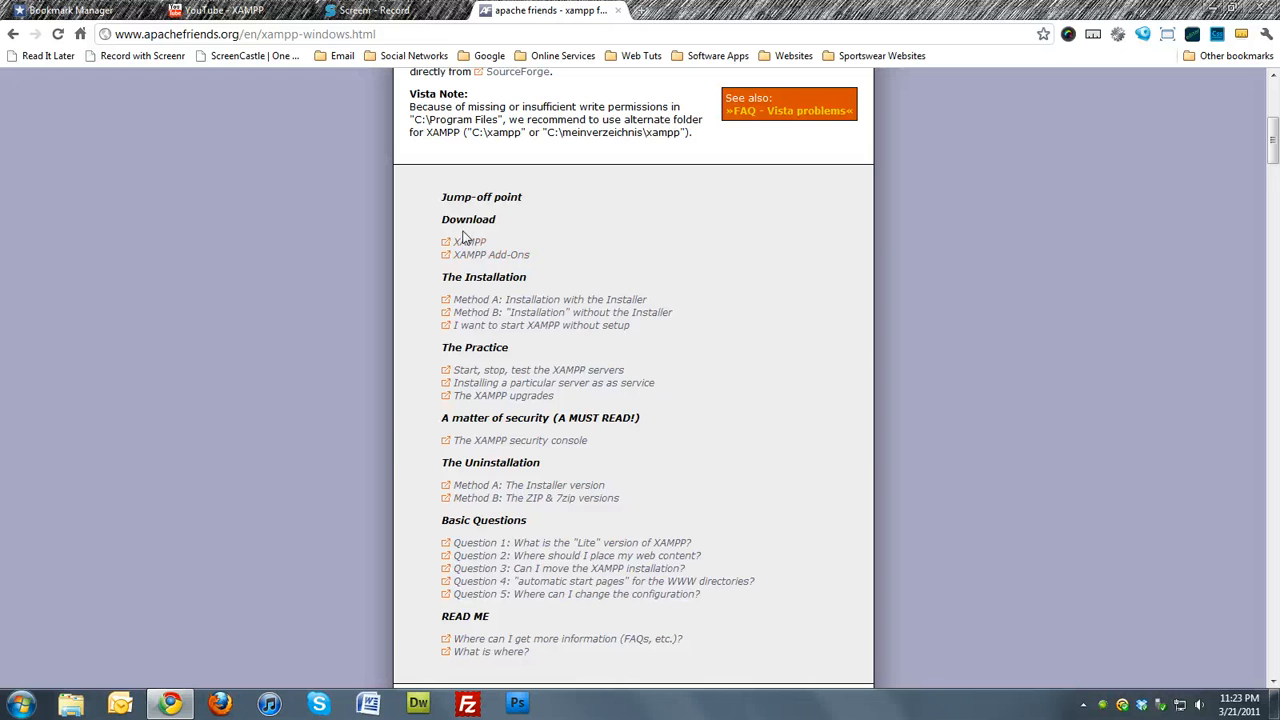
{"action": "left_click", "coordinate": [468, 240]}
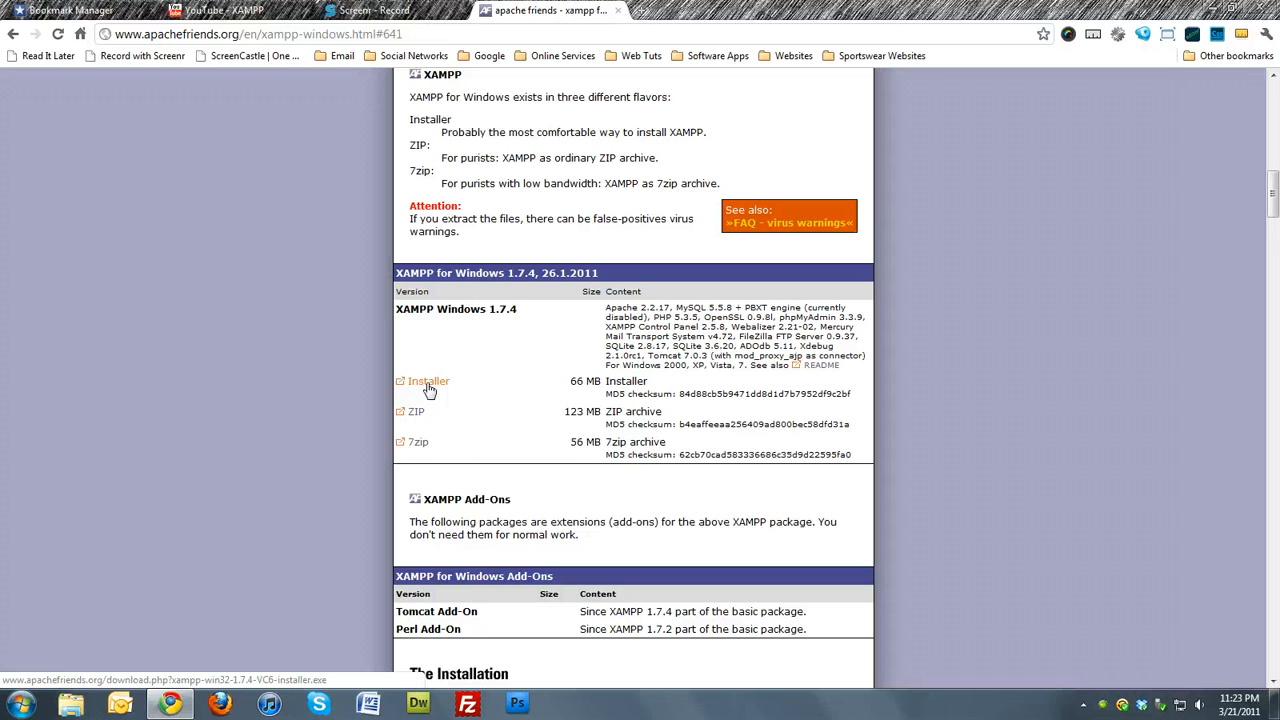
{"action": "mouse_move", "coordinate": [414, 418]}
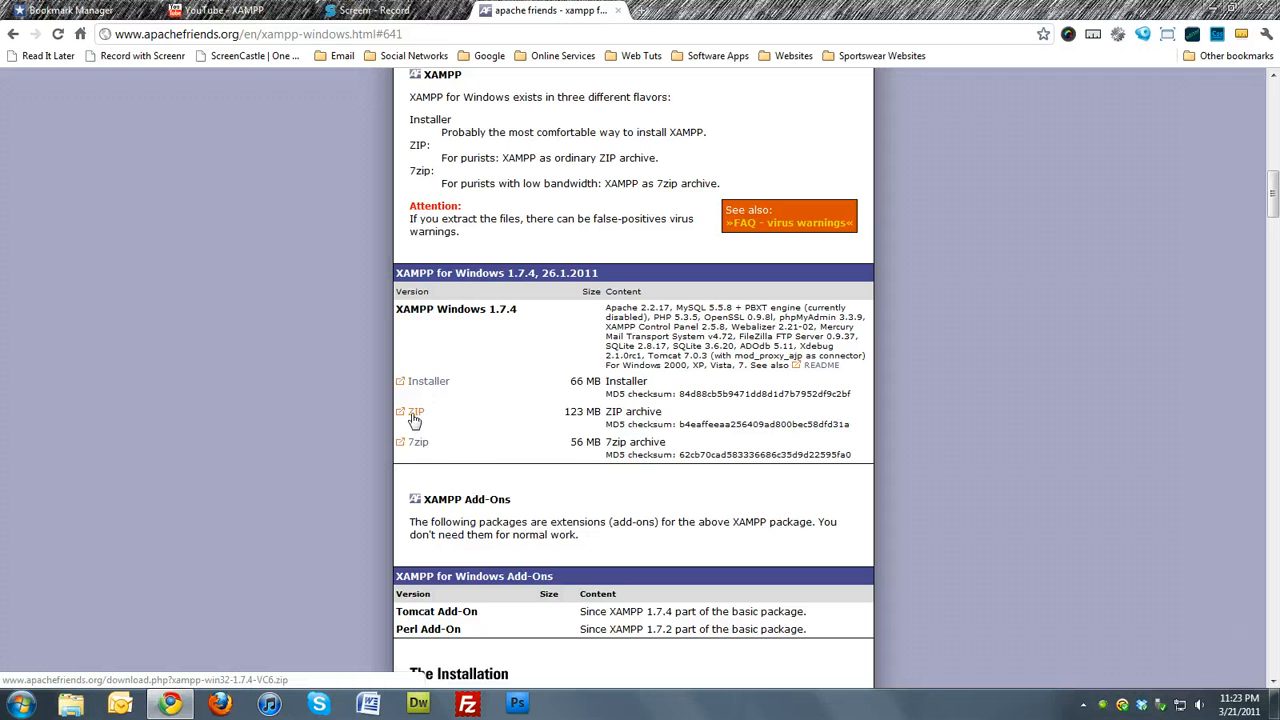
Start downloading the XAMPP for Windows 1.7.4 ZIP archive
{"action": "left_click", "coordinate": [416, 414]}
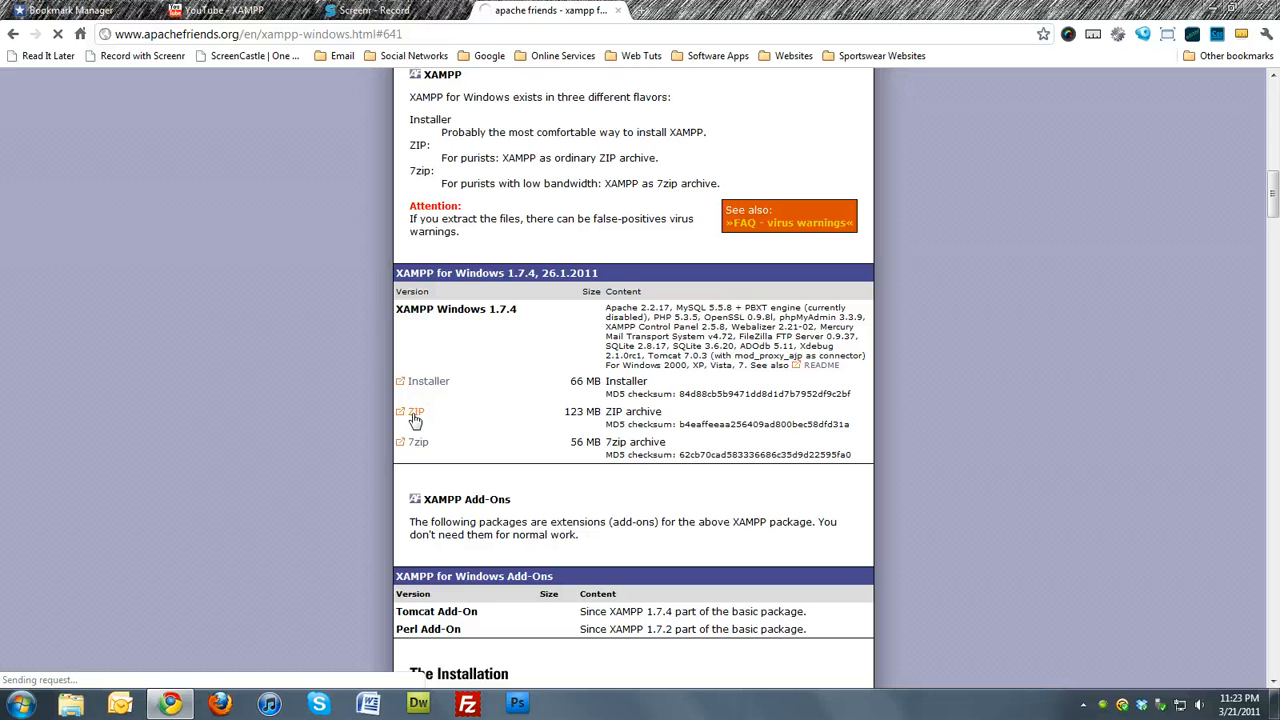
{"action": "left_click", "coordinate": [414, 412]}
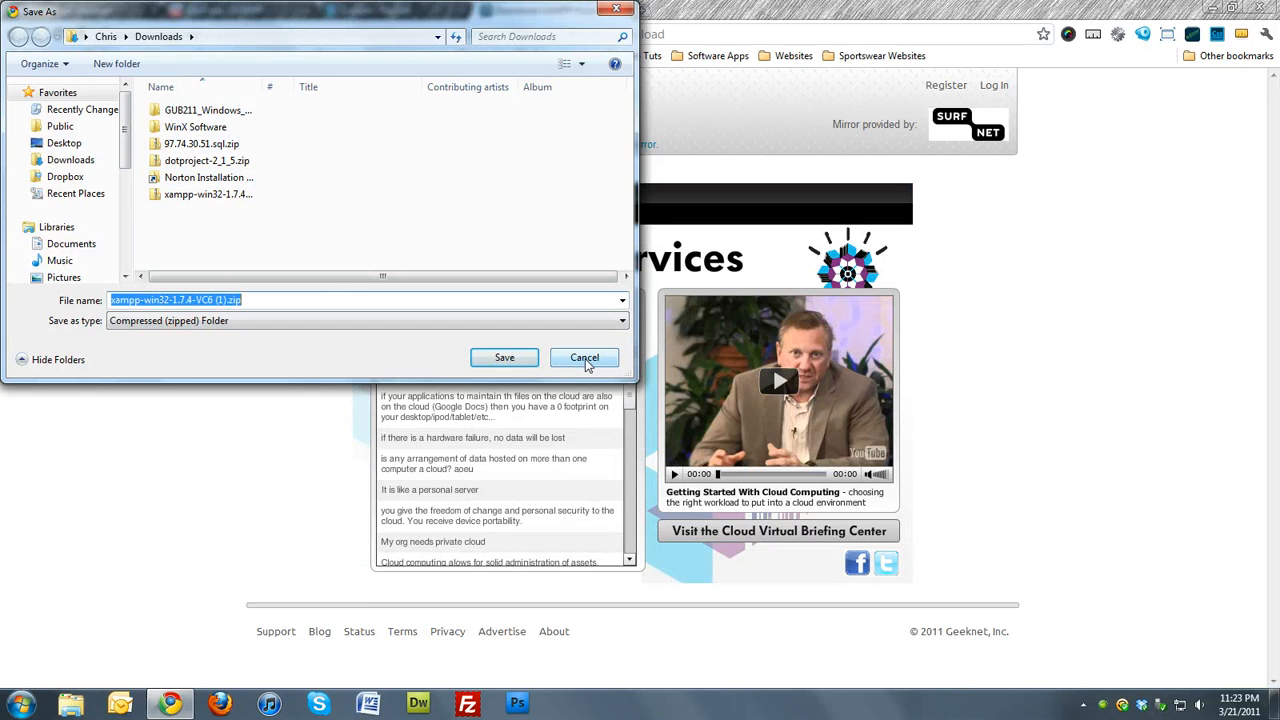
Cancel saving the XAMPP ZIP file, leaving the desktop showing
{"action": "left_click", "coordinate": [584, 356]}
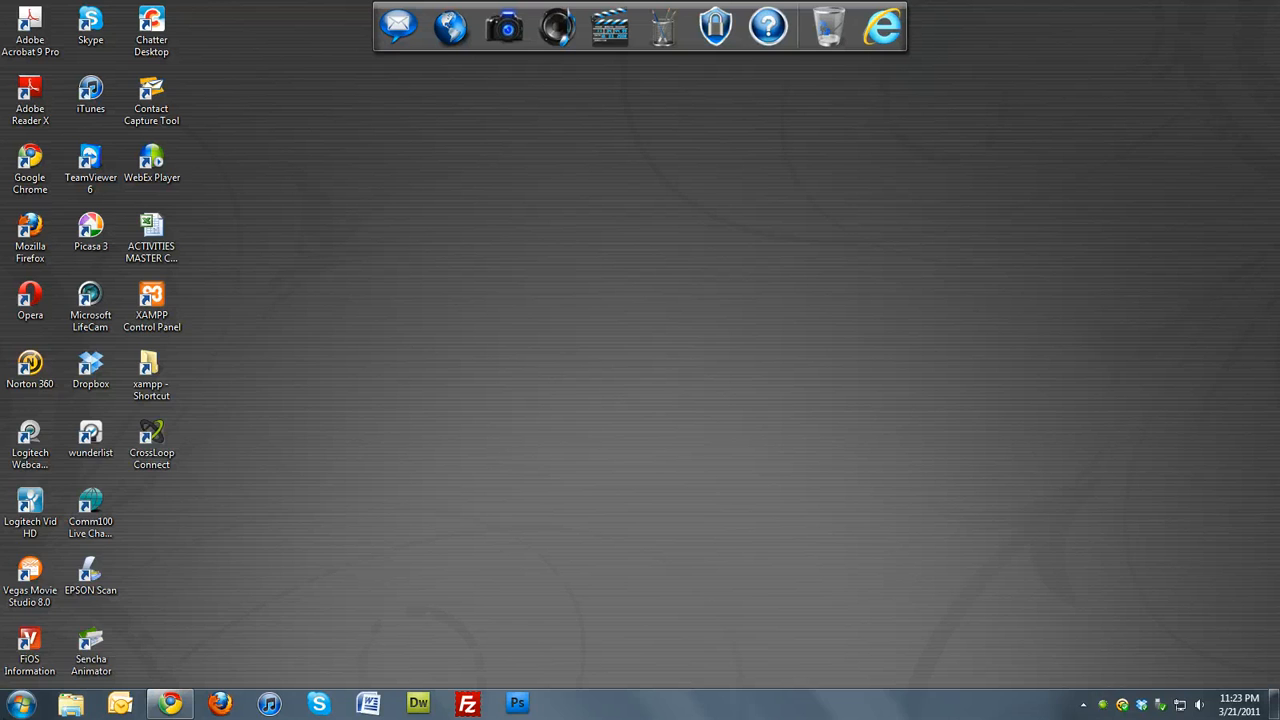
Open Removable Disk (K:) from Computer to show its portable apps and xampp folder
{"action": "left_click", "coordinate": [18, 704]}
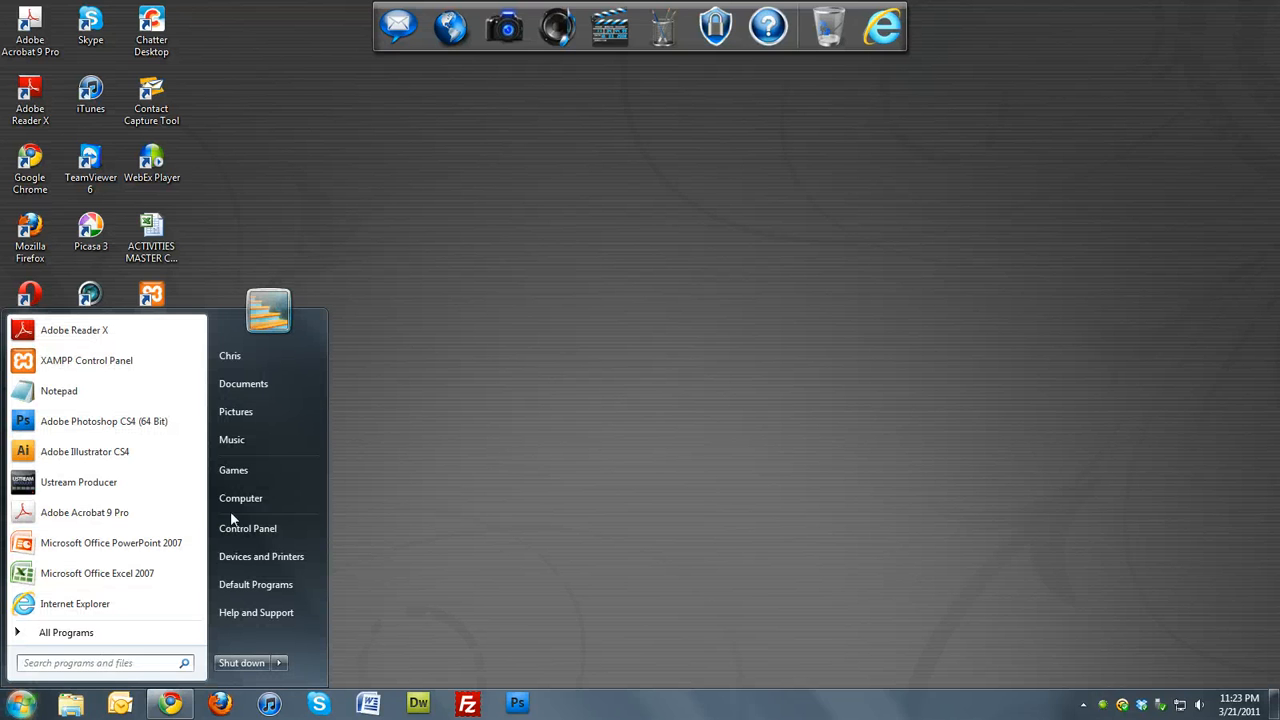
{"action": "mouse_move", "coordinate": [240, 498]}
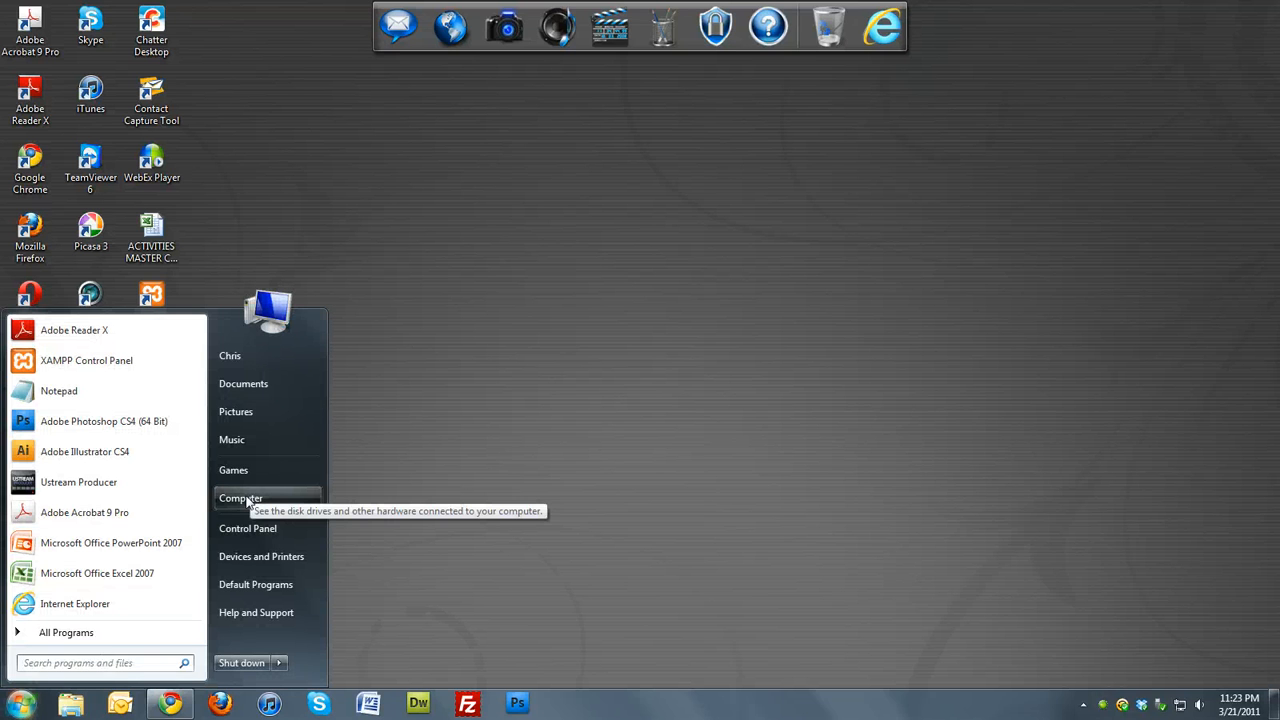
{"action": "left_click", "coordinate": [240, 498]}
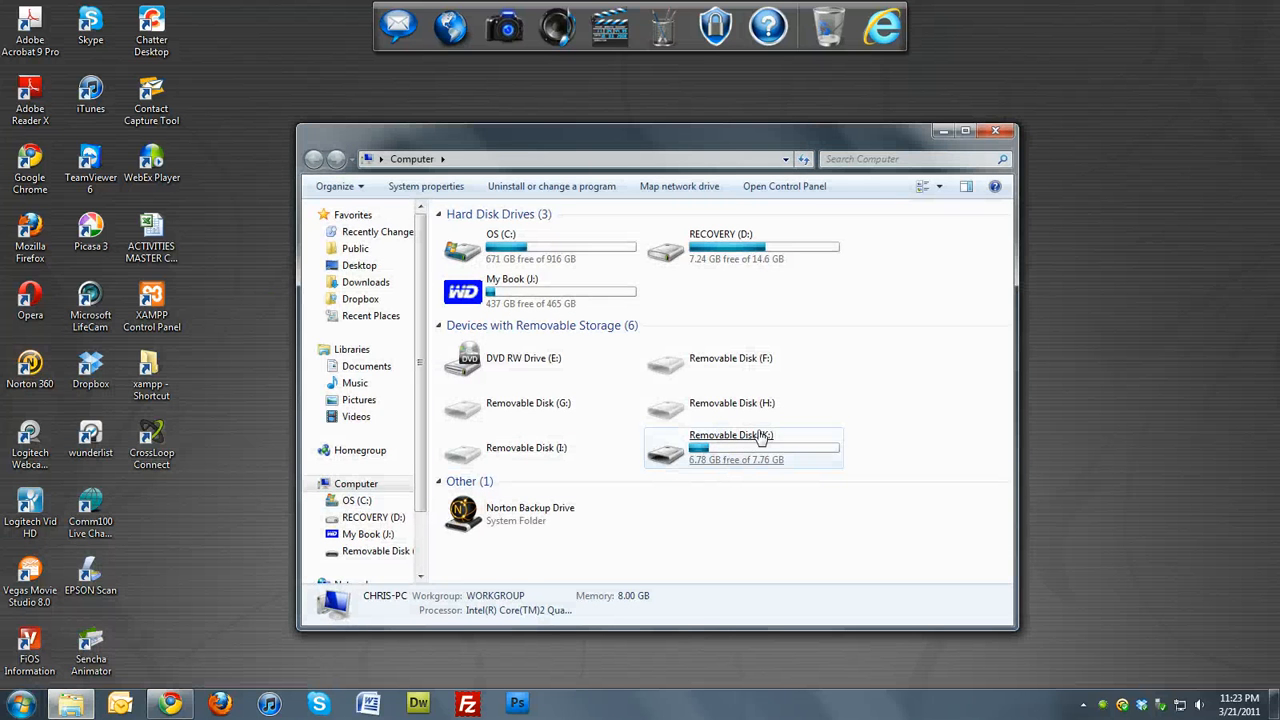
{"action": "left_click", "coordinate": [740, 448]}
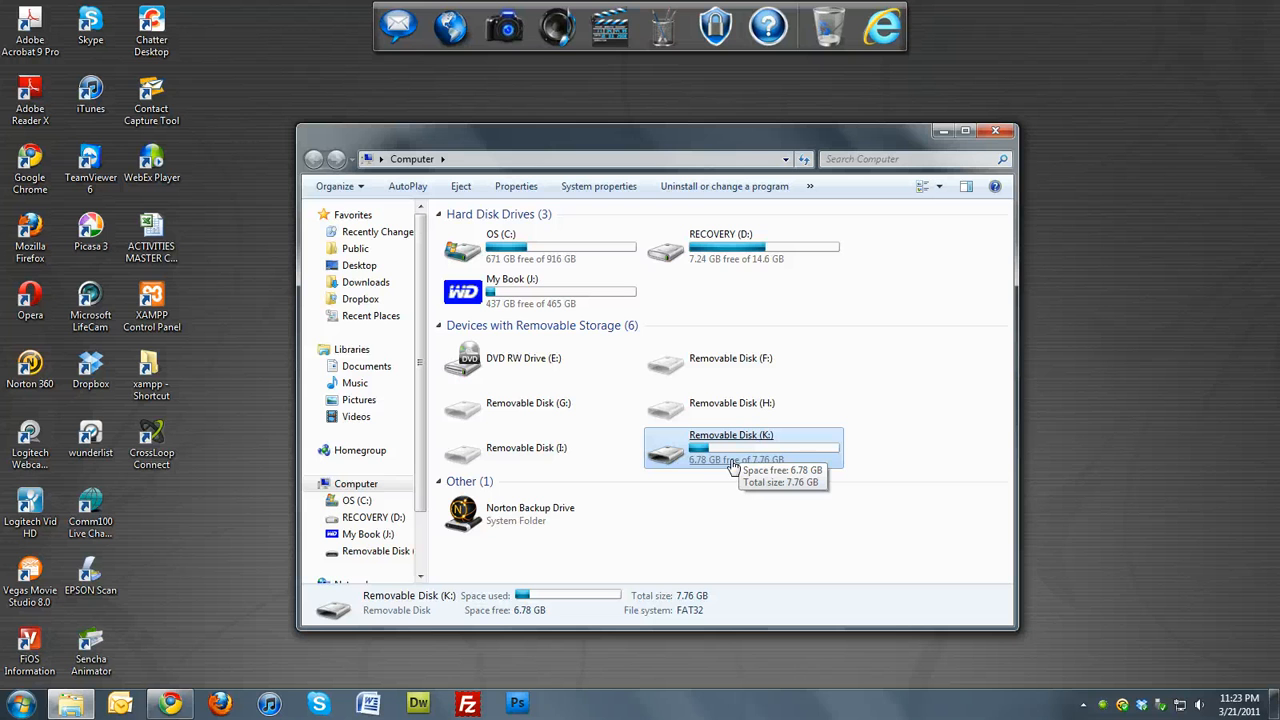
{"action": "mouse_move", "coordinate": [796, 290]}
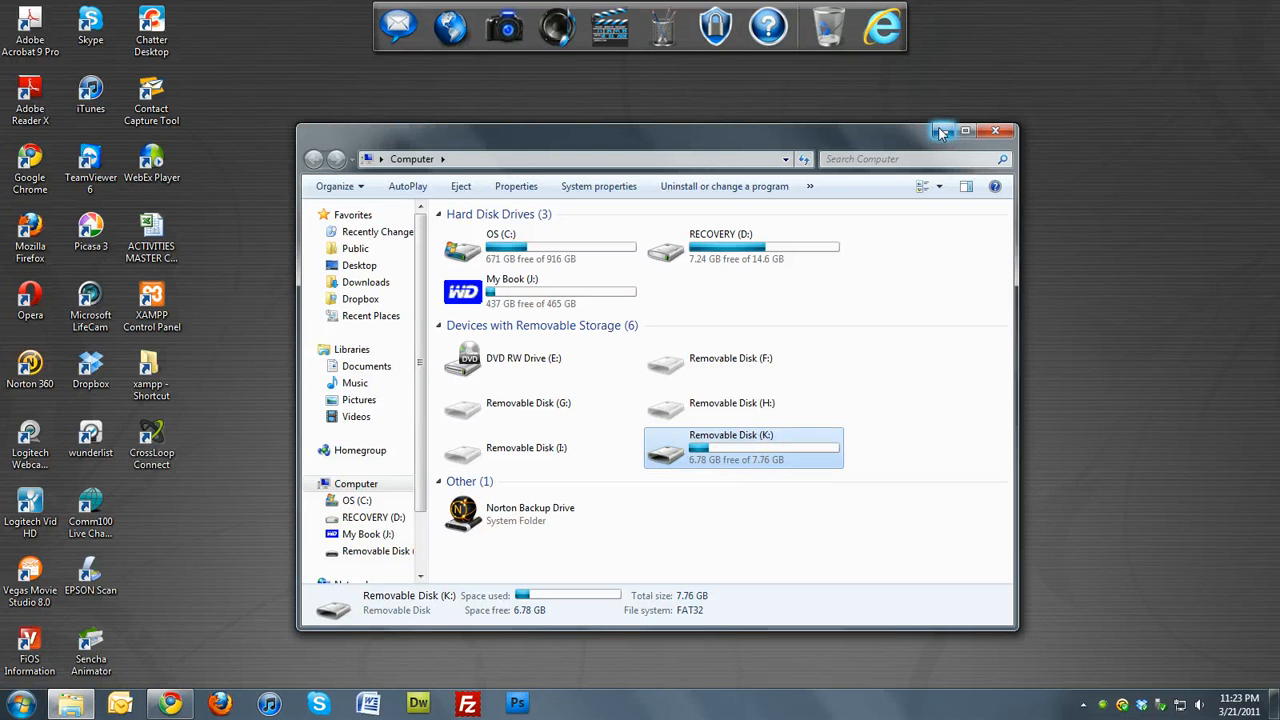
{"action": "double_click", "coordinate": [730, 448]}
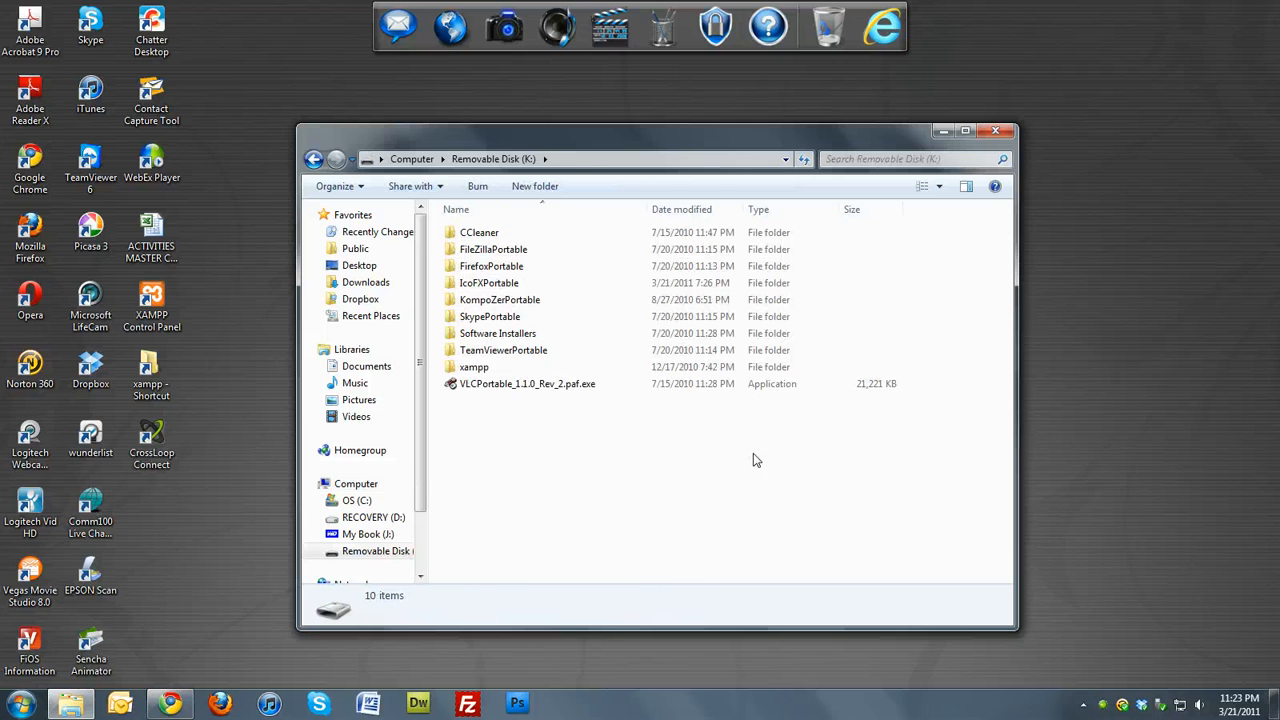
{"action": "left_click", "coordinate": [472, 366]}
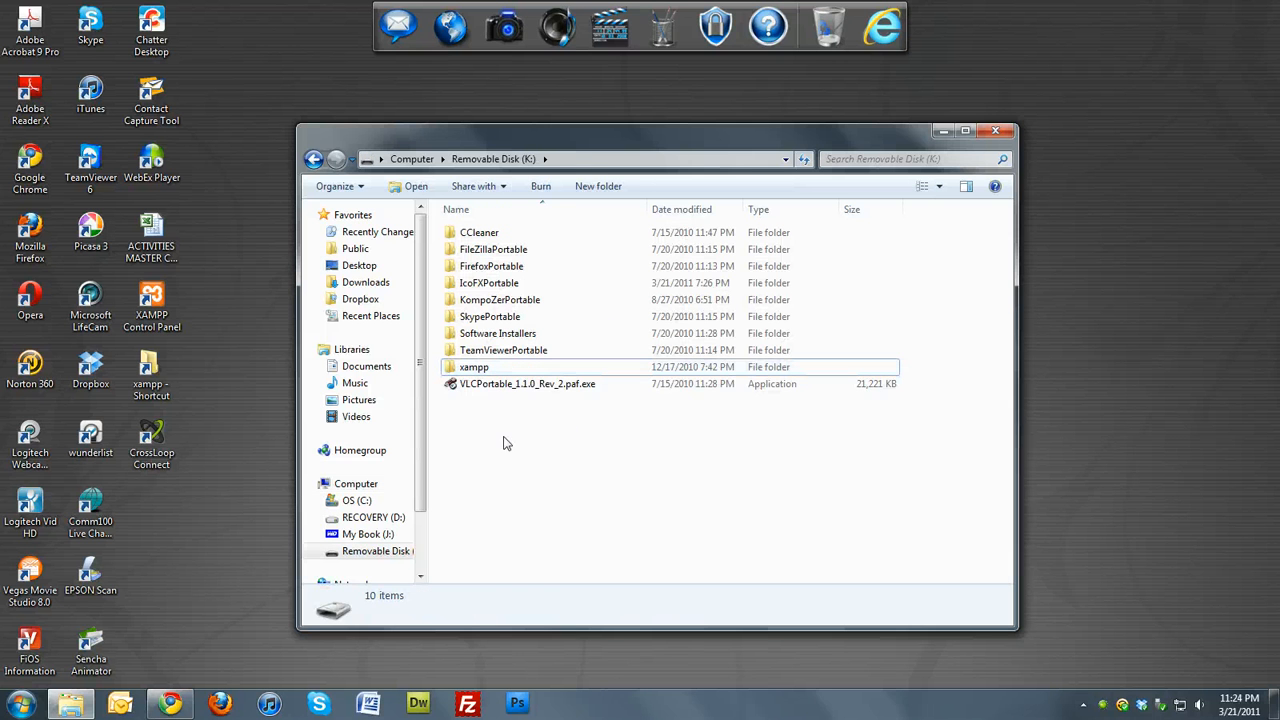
{"action": "left_click", "coordinate": [16, 704]}
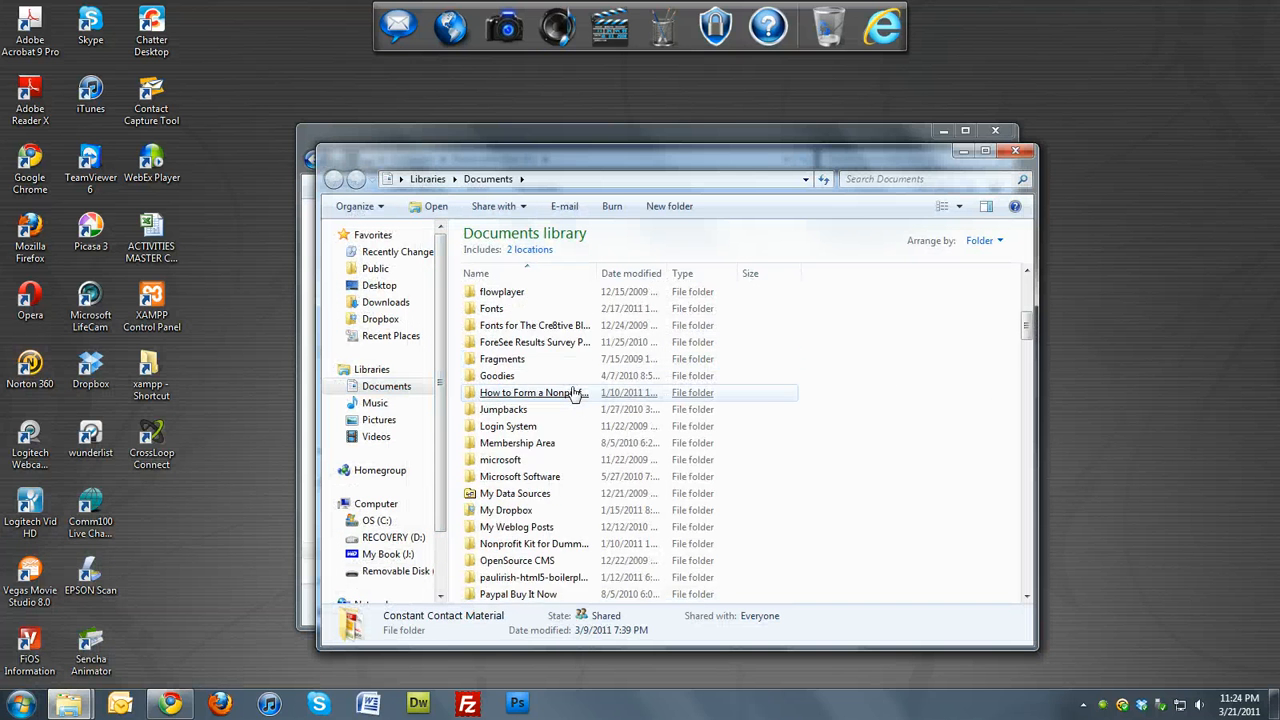
{"action": "scroll", "scroll_direction": "down", "scroll_amount": 3}
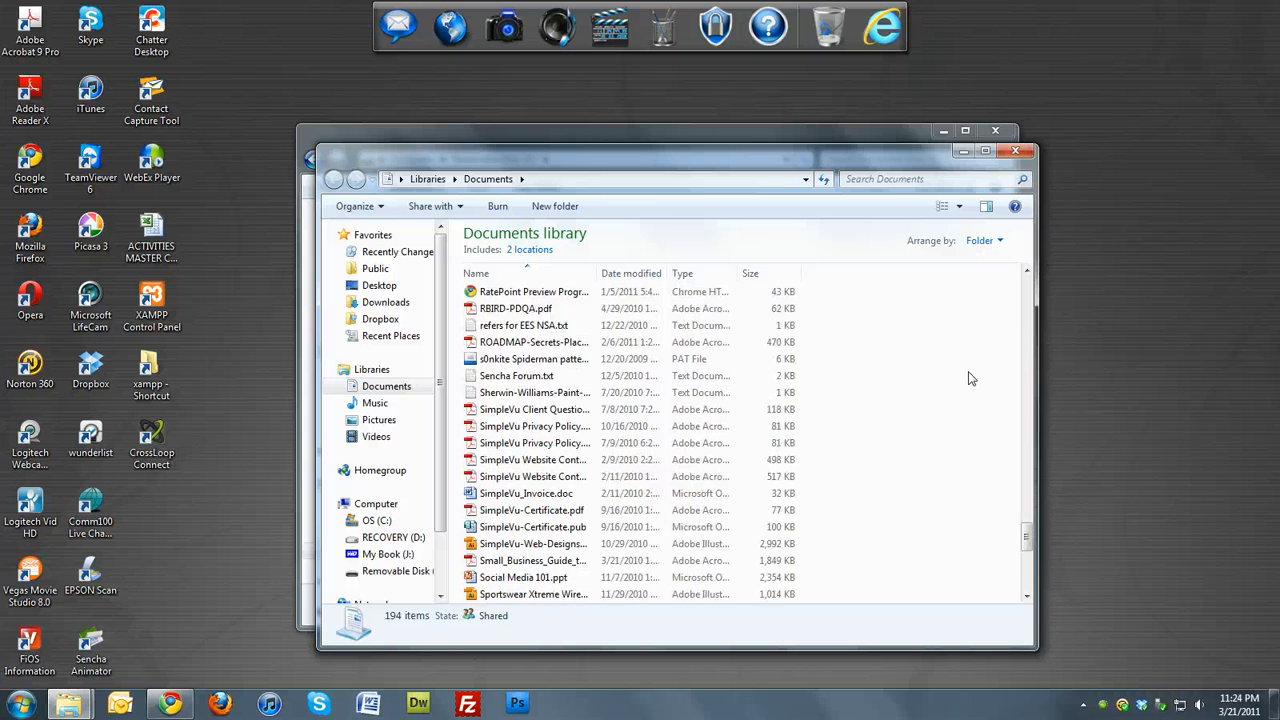
{"action": "scroll", "scroll_direction": "down", "scroll_amount": 3}
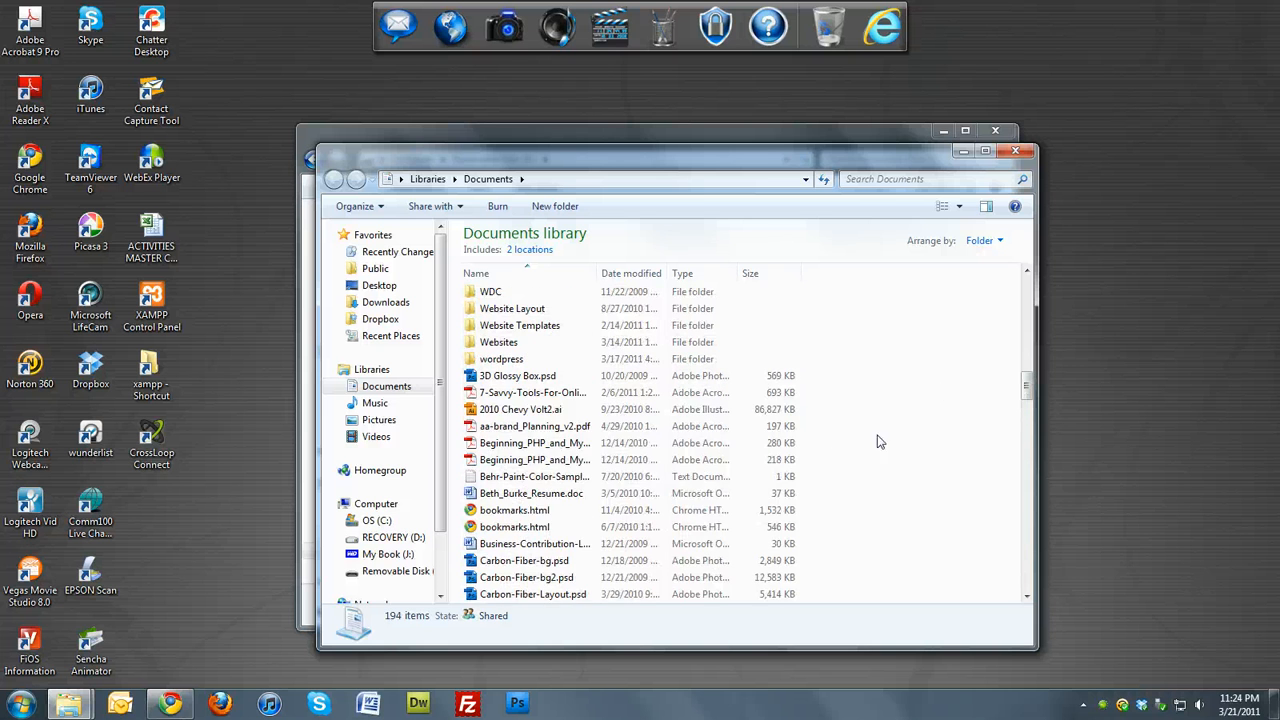
{"action": "scroll", "scroll_direction": "down", "scroll_amount": 3}
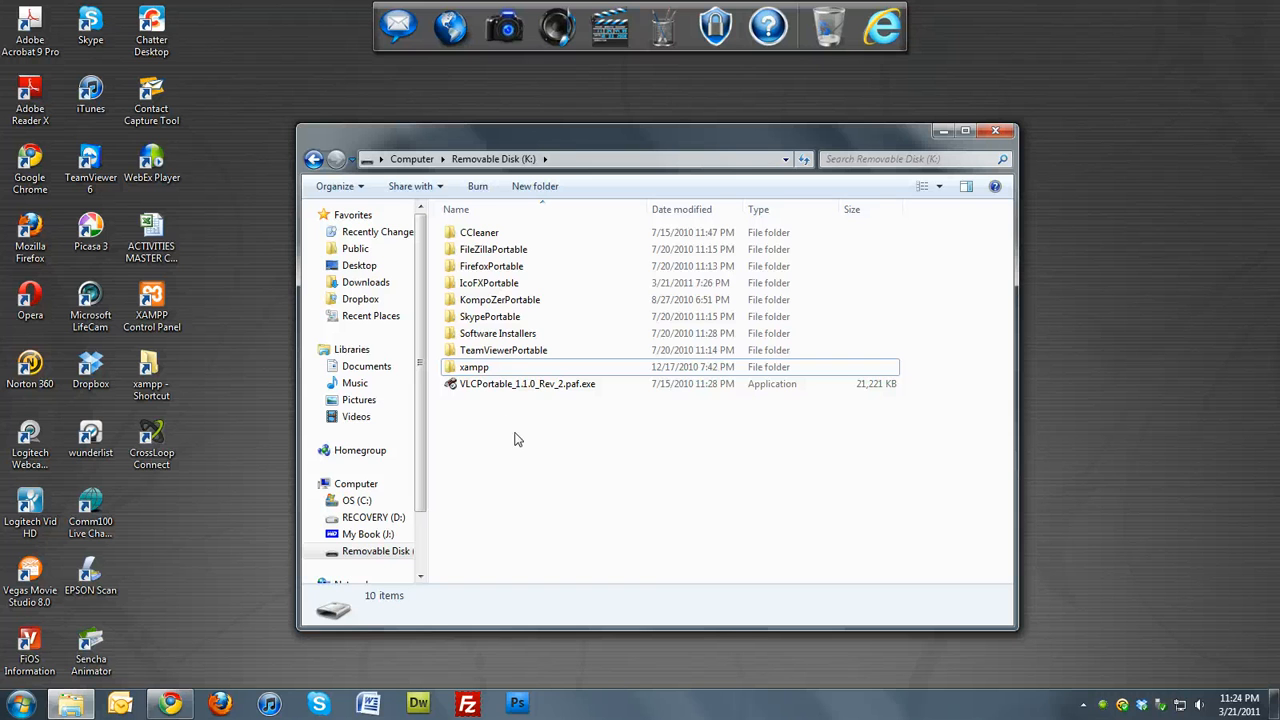
{"action": "mouse_move", "coordinate": [520, 432]}
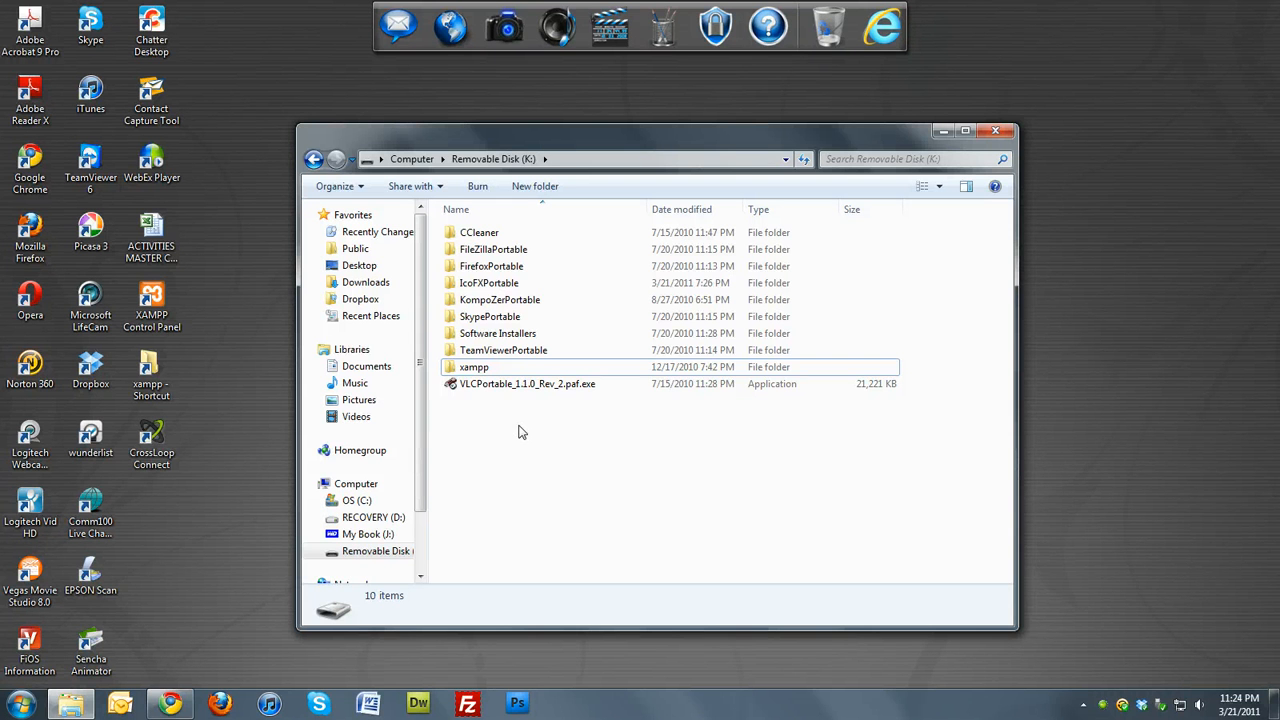
{"action": "mouse_move", "coordinate": [588, 512]}
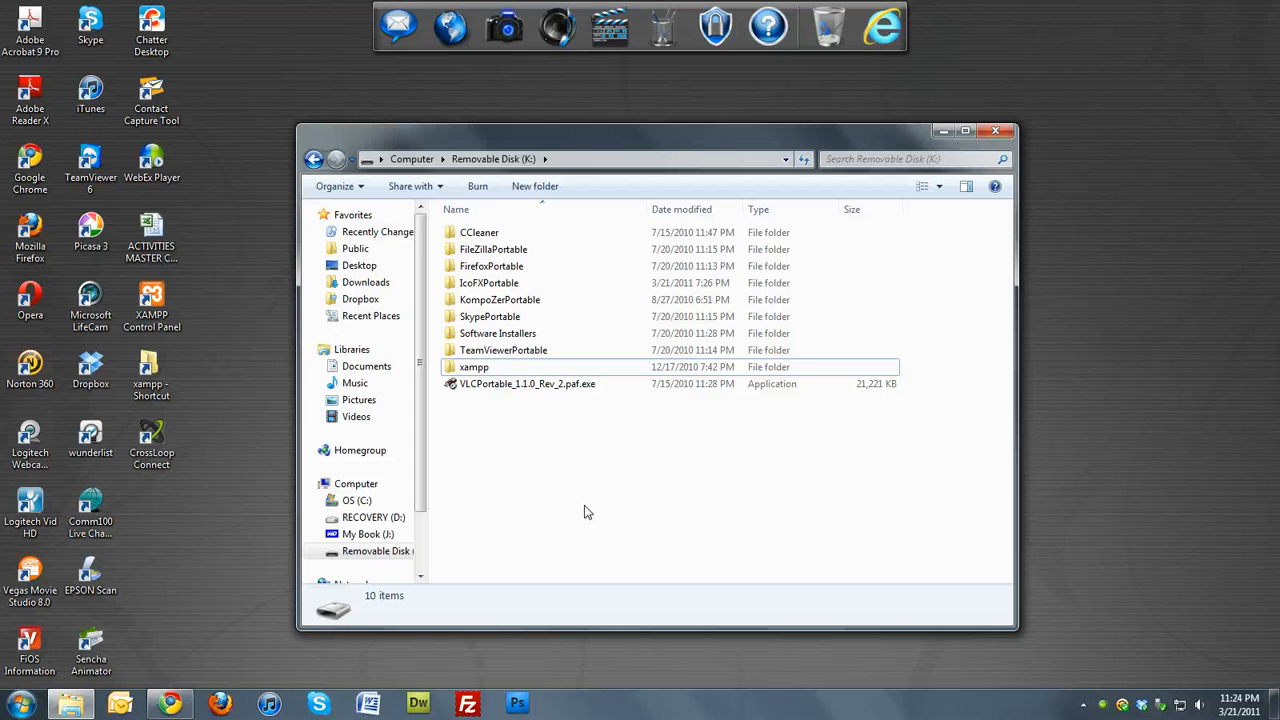
{"action": "mouse_move", "coordinate": [572, 472]}
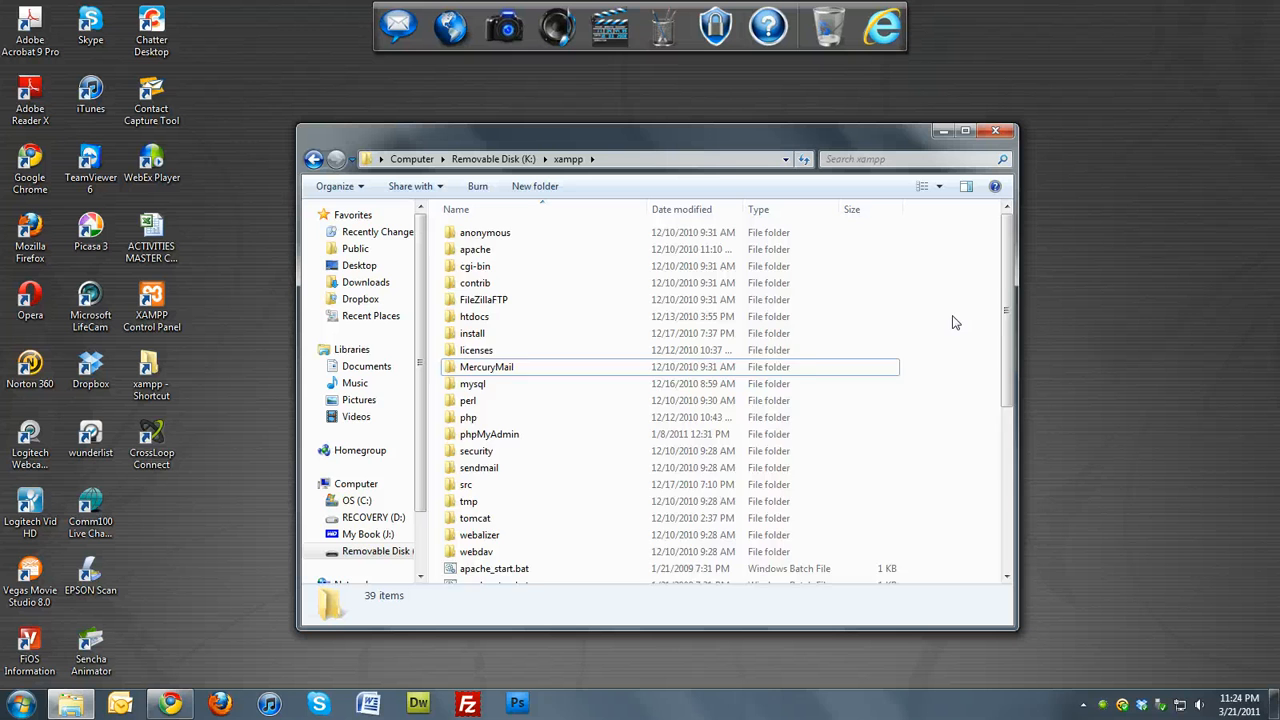
Run setup_xampp.bat from the K:\xampp folder
{"action": "scroll", "scroll_direction": "down", "scroll_amount": 3}
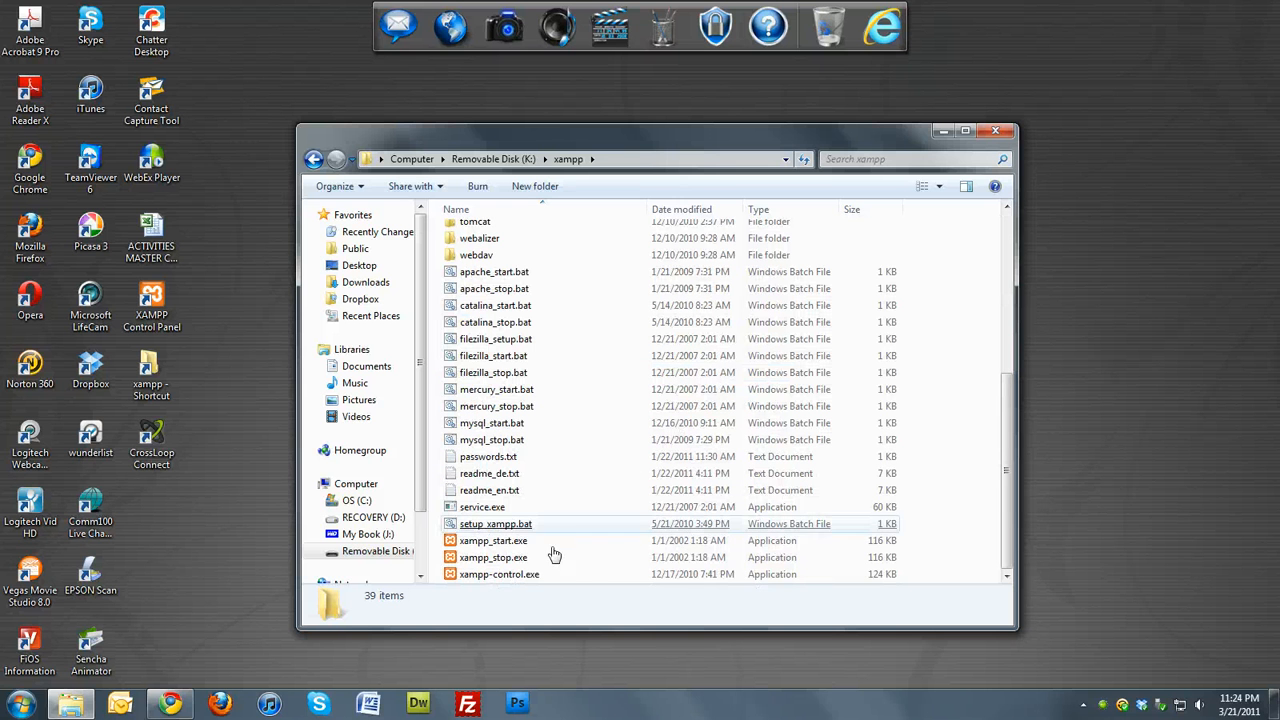
{"action": "left_click", "coordinate": [492, 540]}
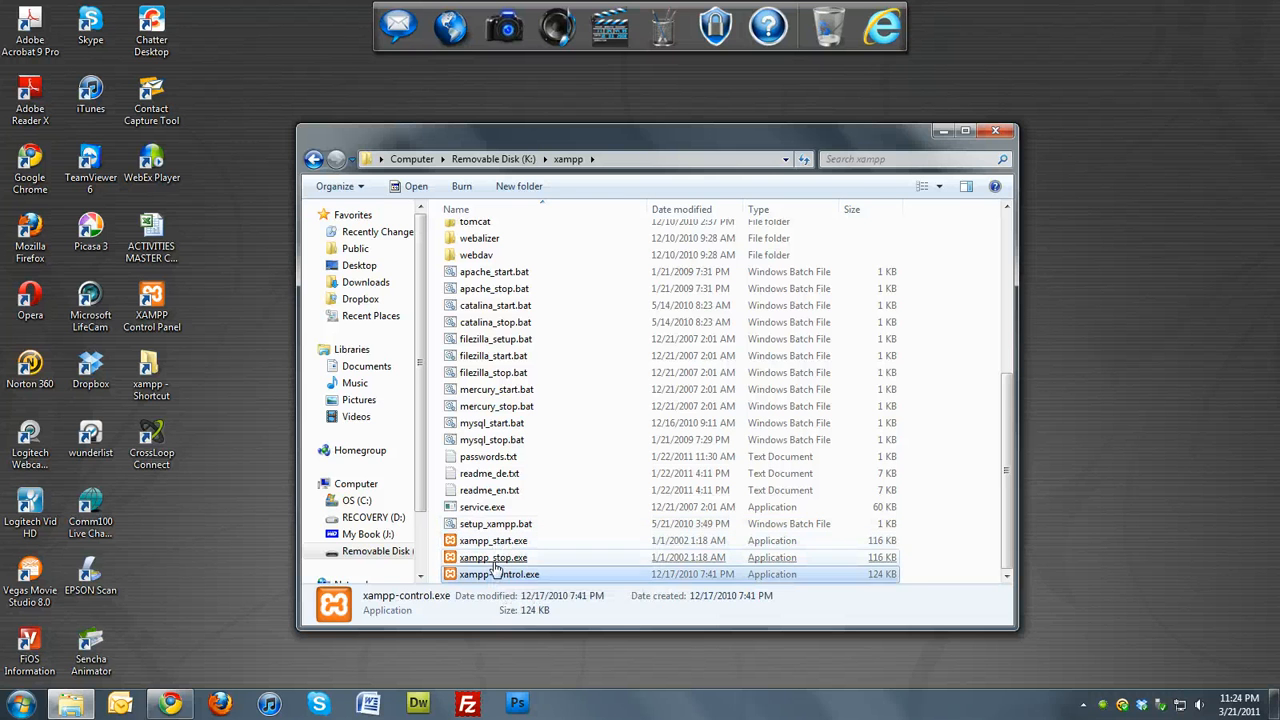
{"action": "left_click", "coordinate": [496, 524]}
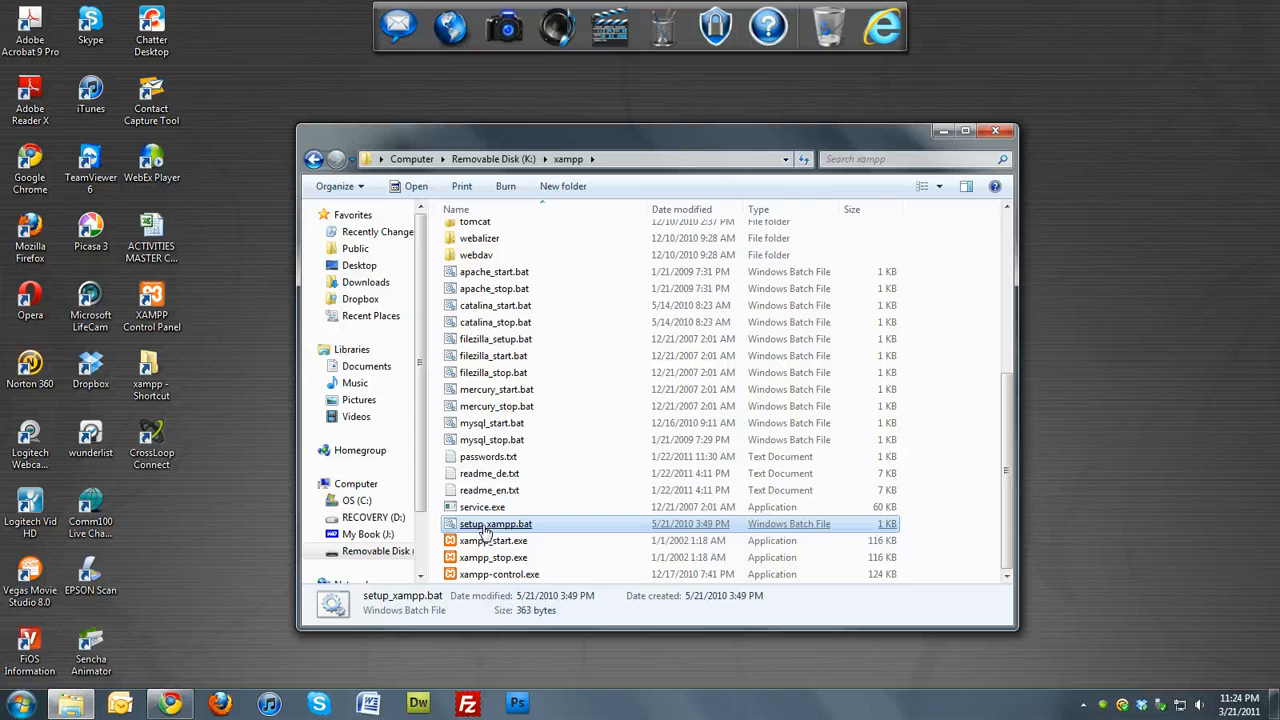
{"action": "mouse_move", "coordinate": [496, 524]}
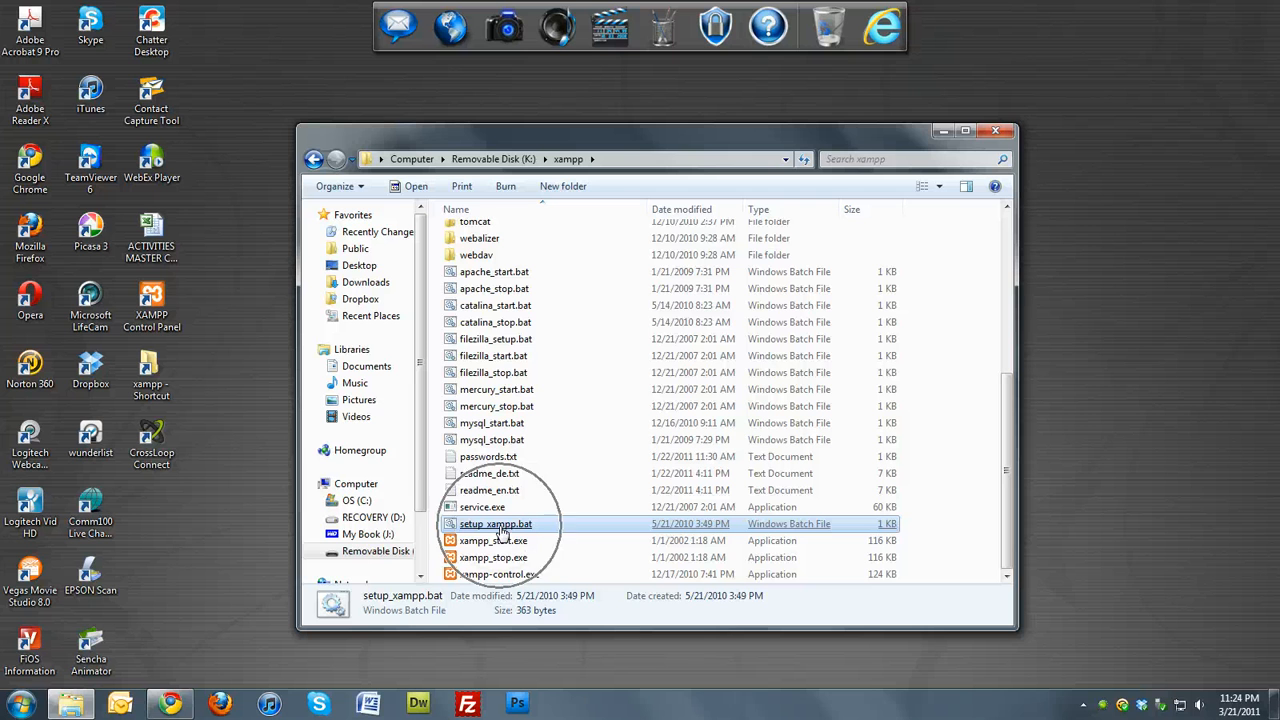
{"action": "double_click", "coordinate": [496, 524]}
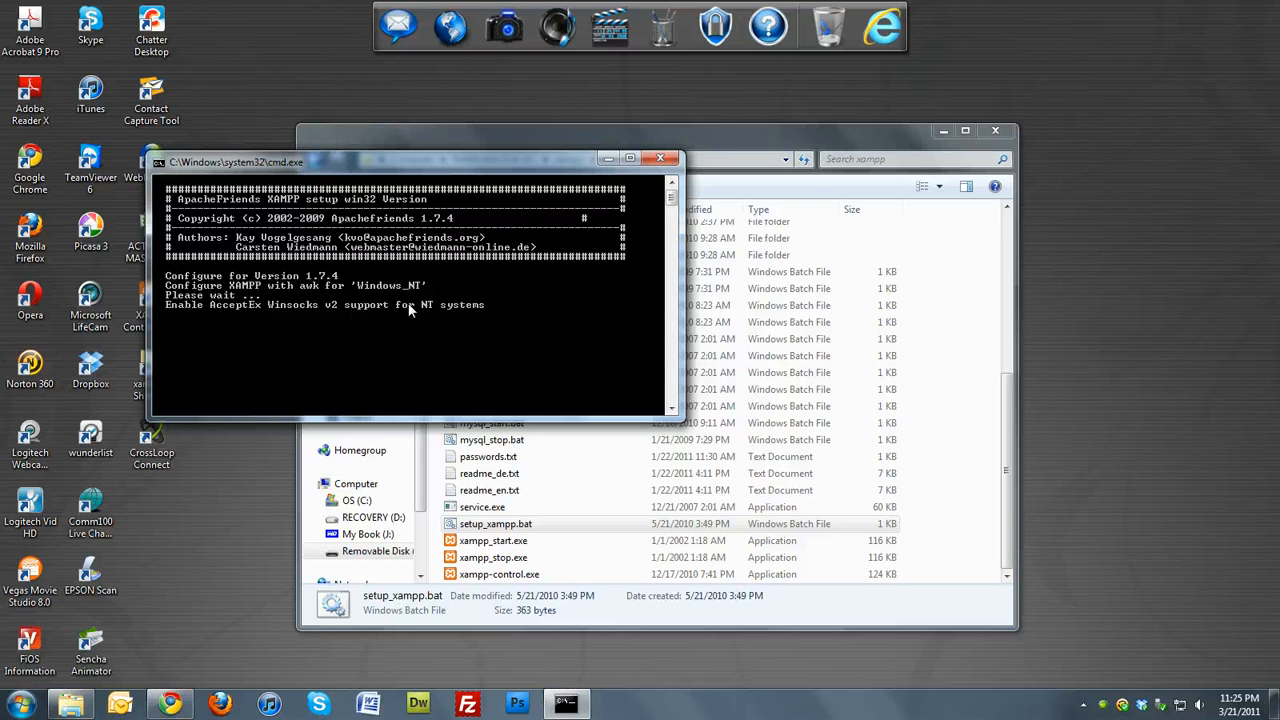
{"action": "mouse_move", "coordinate": [528, 374]}
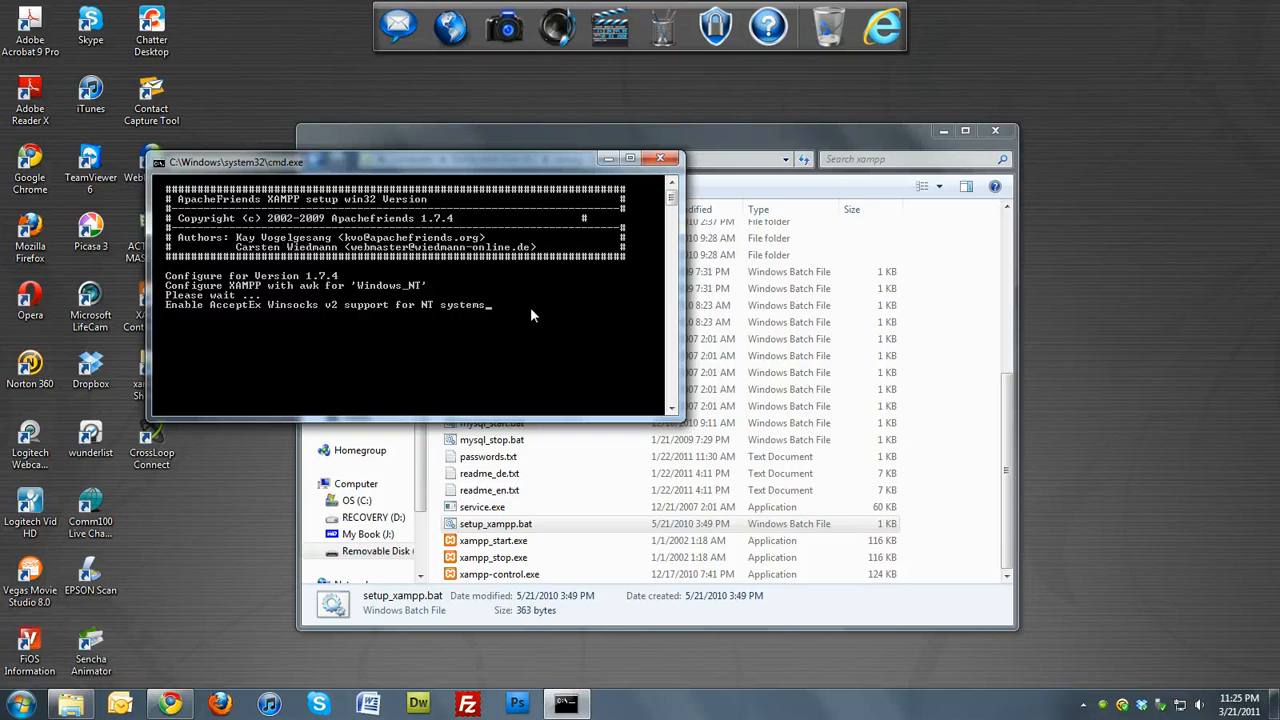
{"action": "mouse_move", "coordinate": [496, 340]}
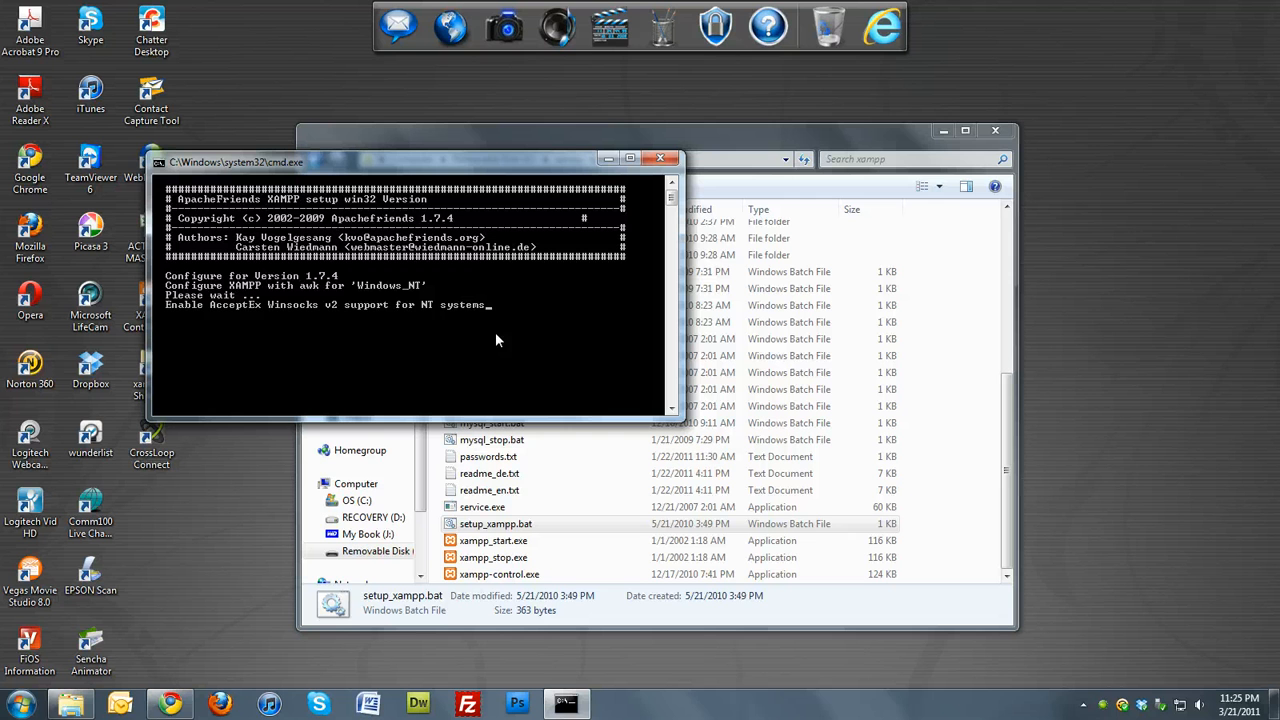
{"action": "mouse_move", "coordinate": [192, 380]}
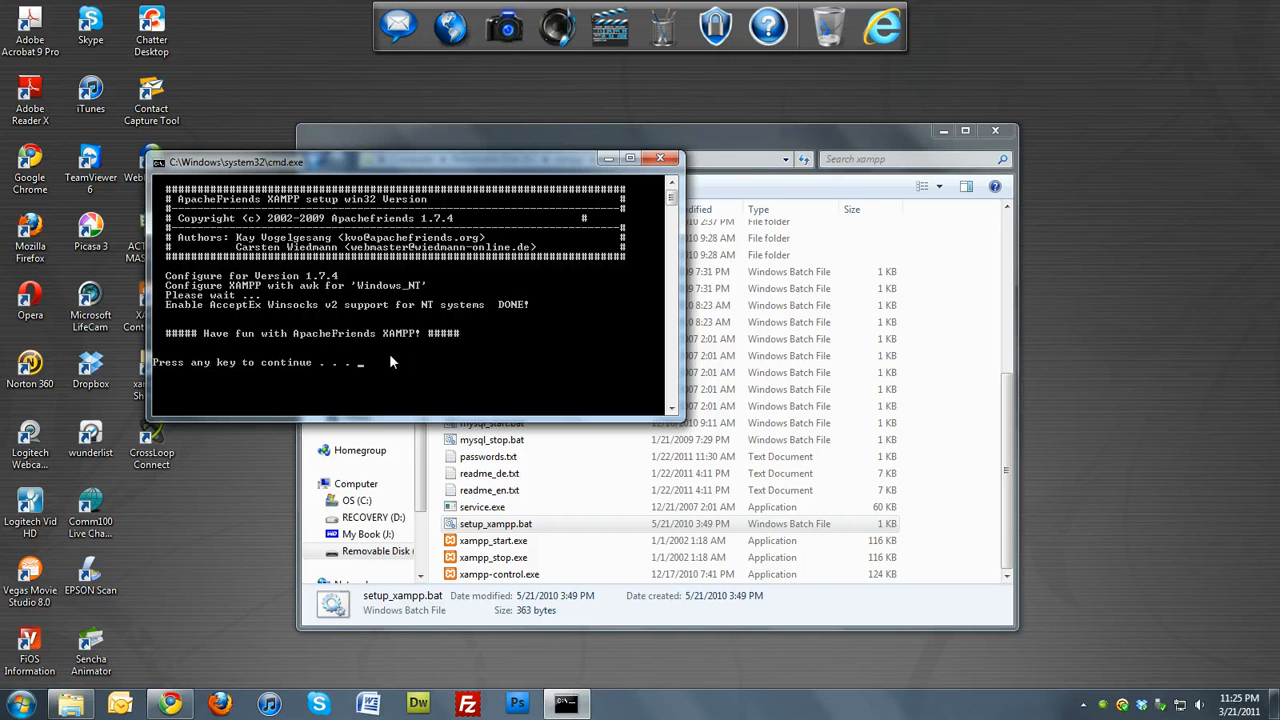
{"action": "mouse_move", "coordinate": [438, 356]}
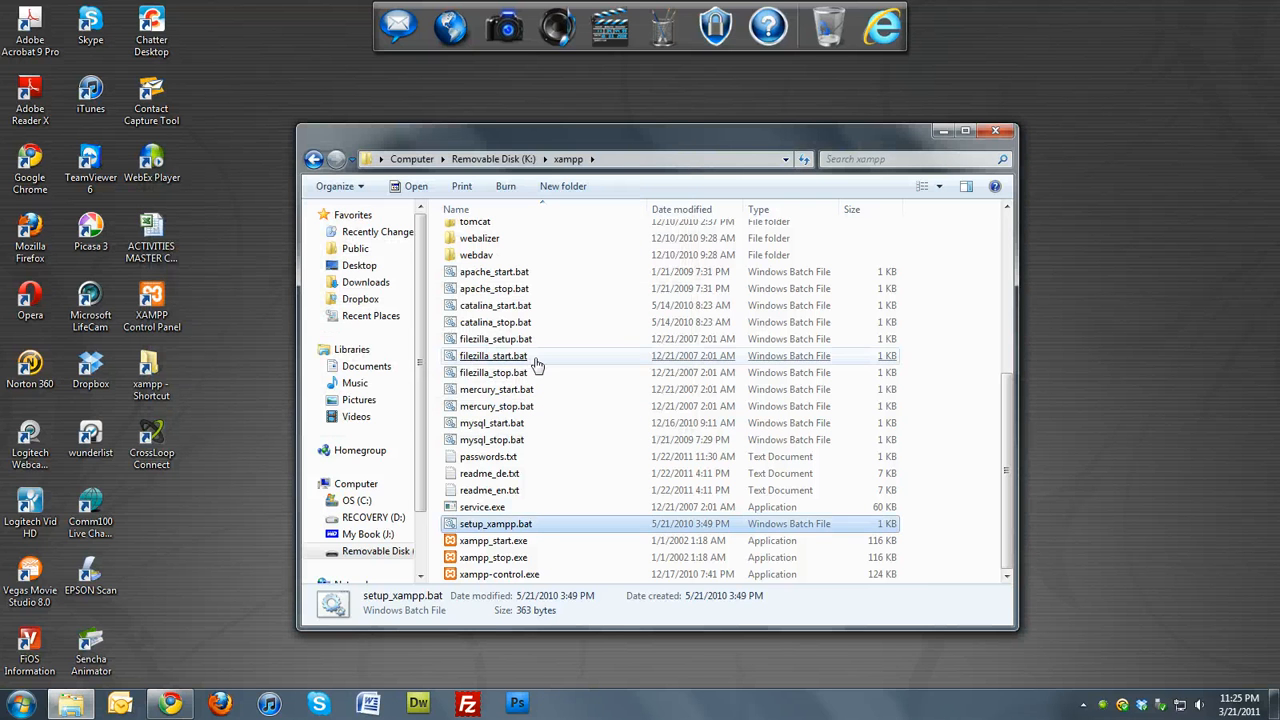
Launch xampp-control.exe, start Apache on port 80, and bring Chrome to the front
{"action": "left_click", "coordinate": [492, 356]}
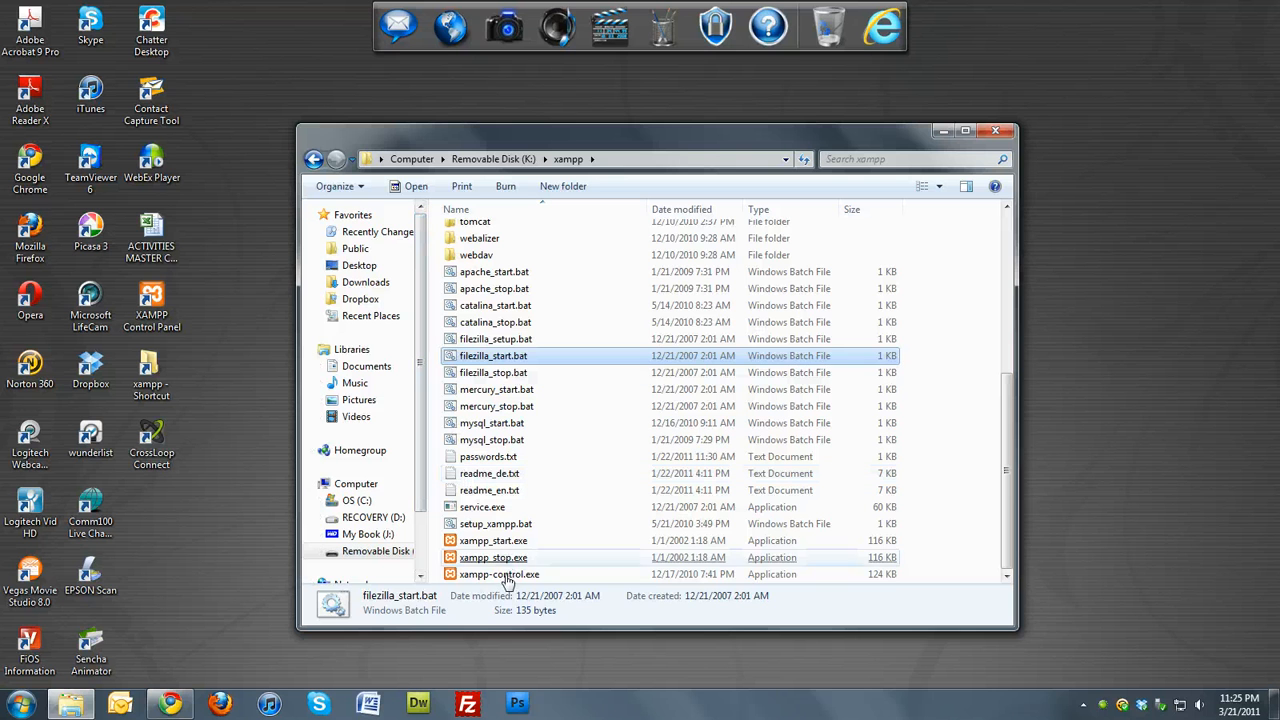
{"action": "double_click", "coordinate": [500, 574]}
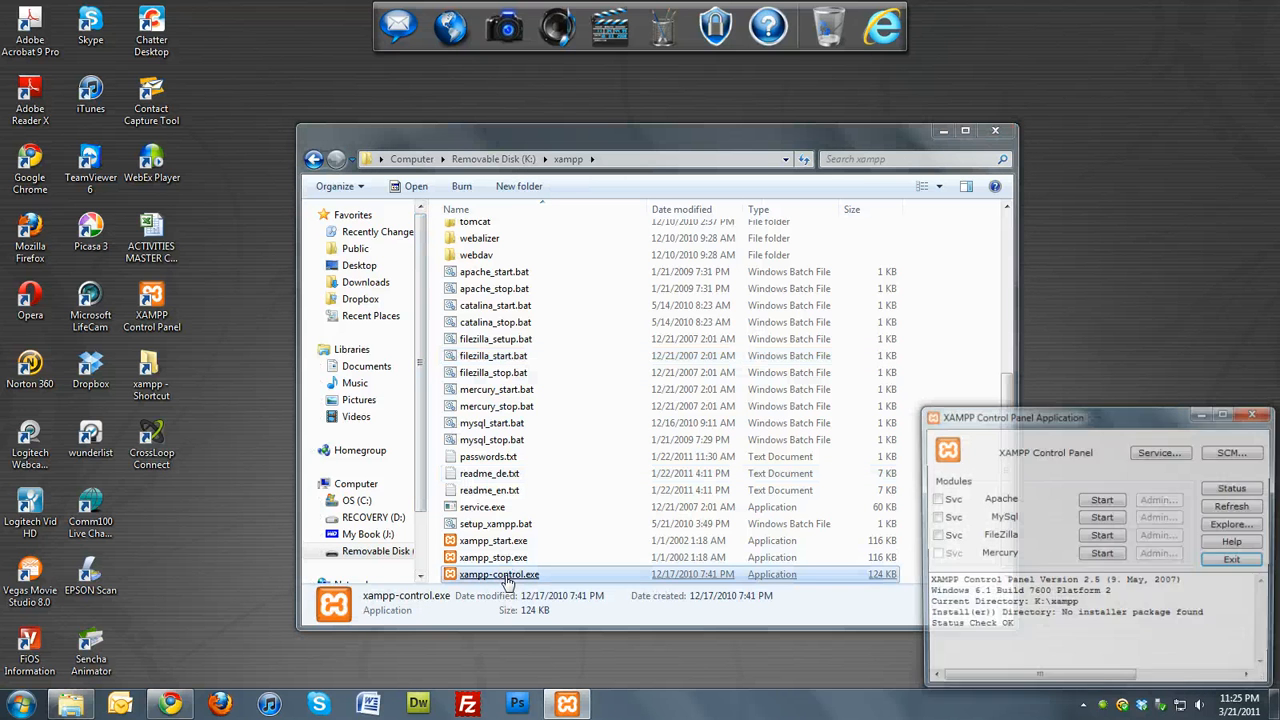
{"action": "left_click", "coordinate": [1100, 498]}
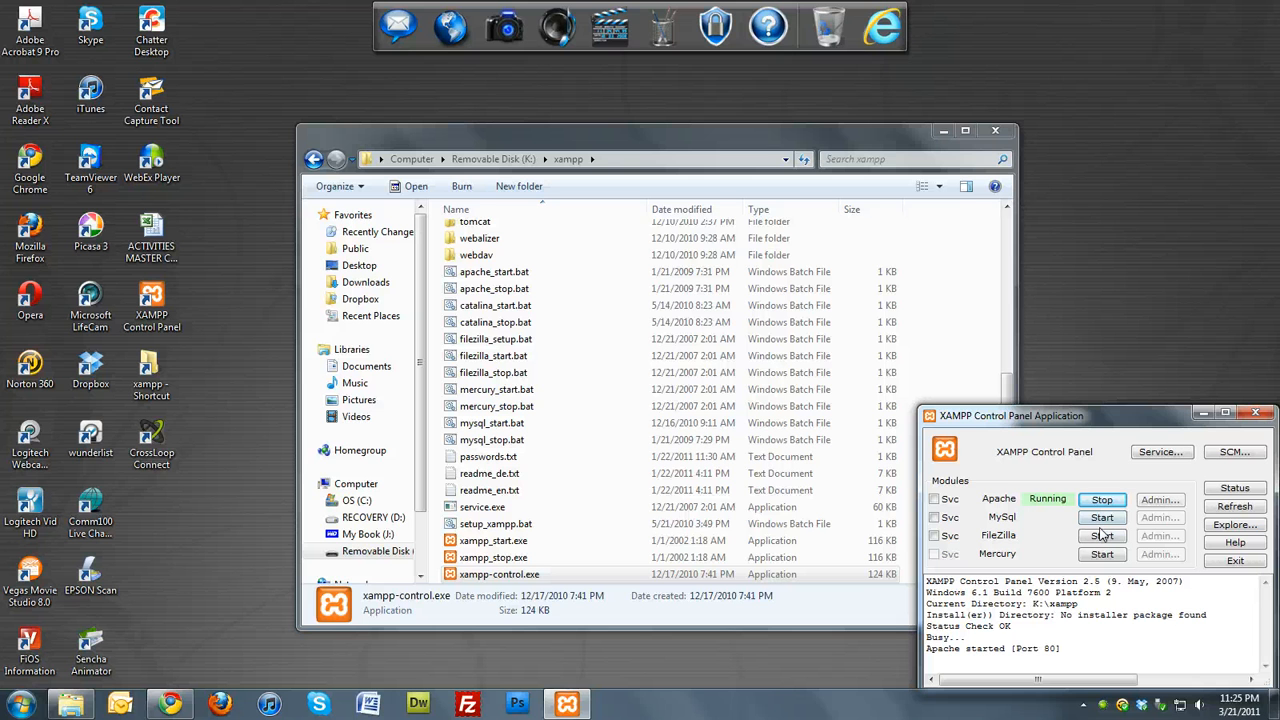
{"action": "left_click", "coordinate": [1100, 516]}
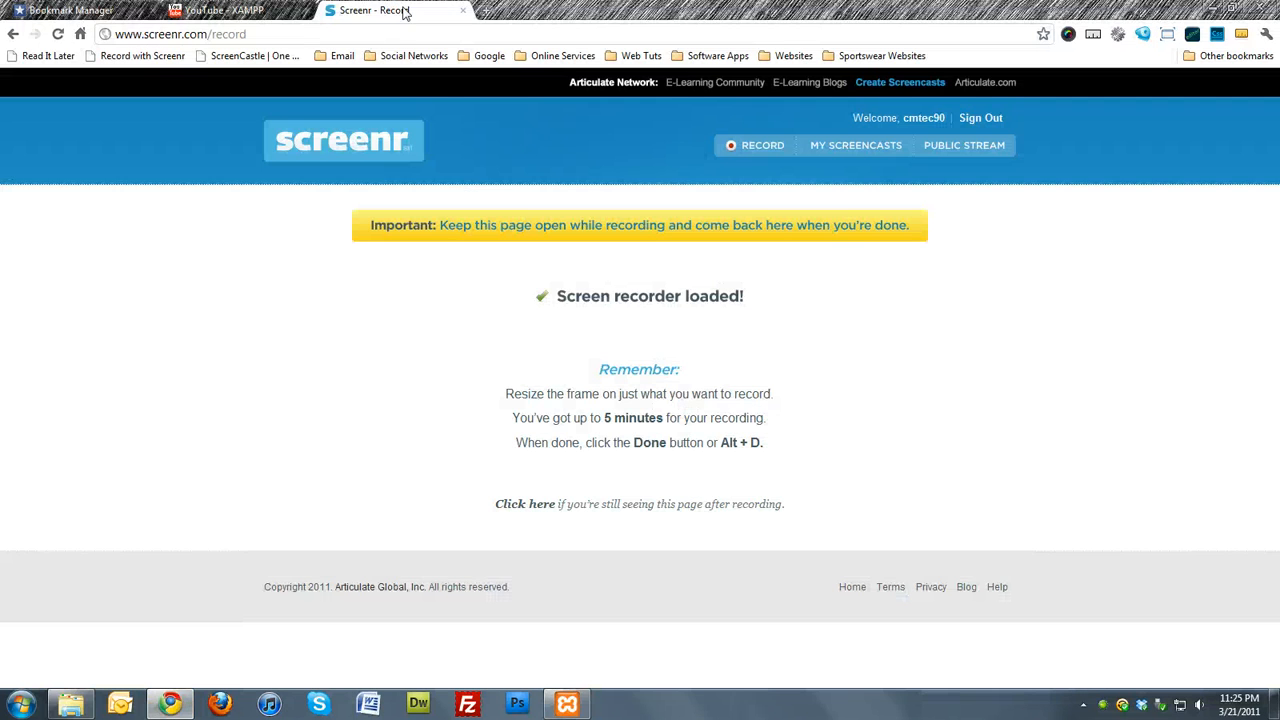
{"action": "mouse_move", "coordinate": [484, 12]}
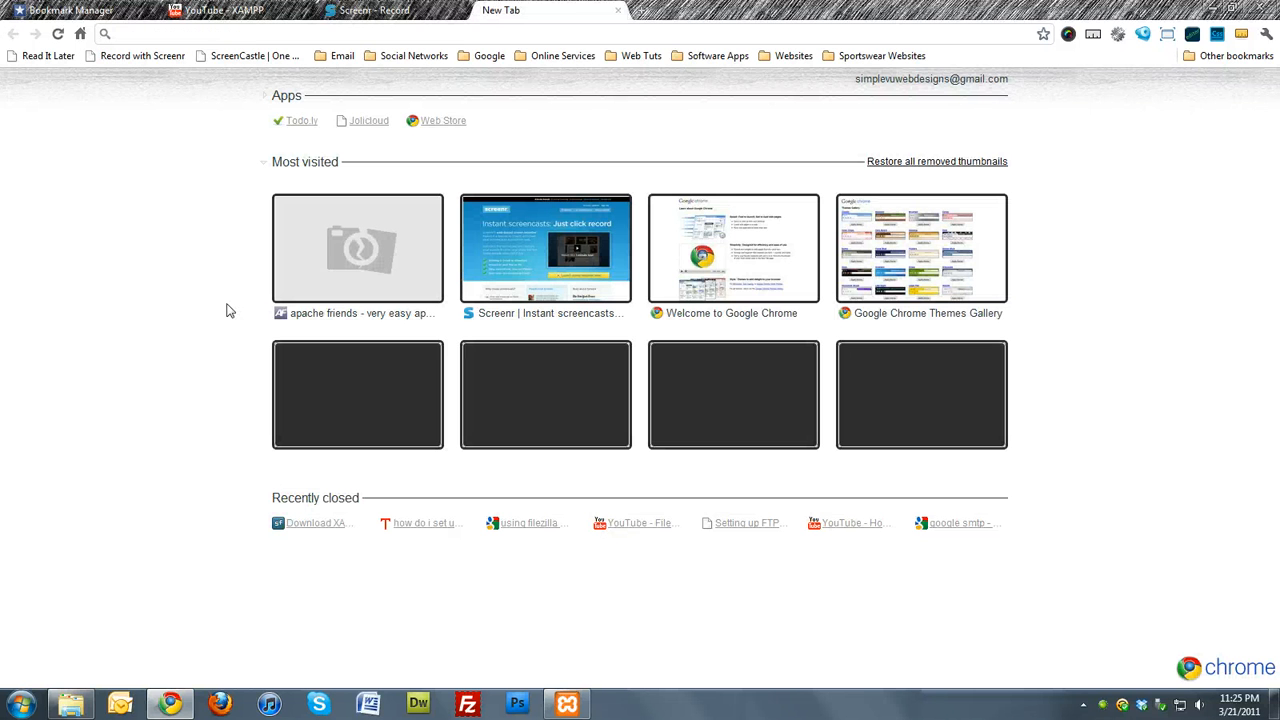
Enter a first, mistyped localhost/xampp address that fails to load
{"action": "type", "text": "localhost/"}
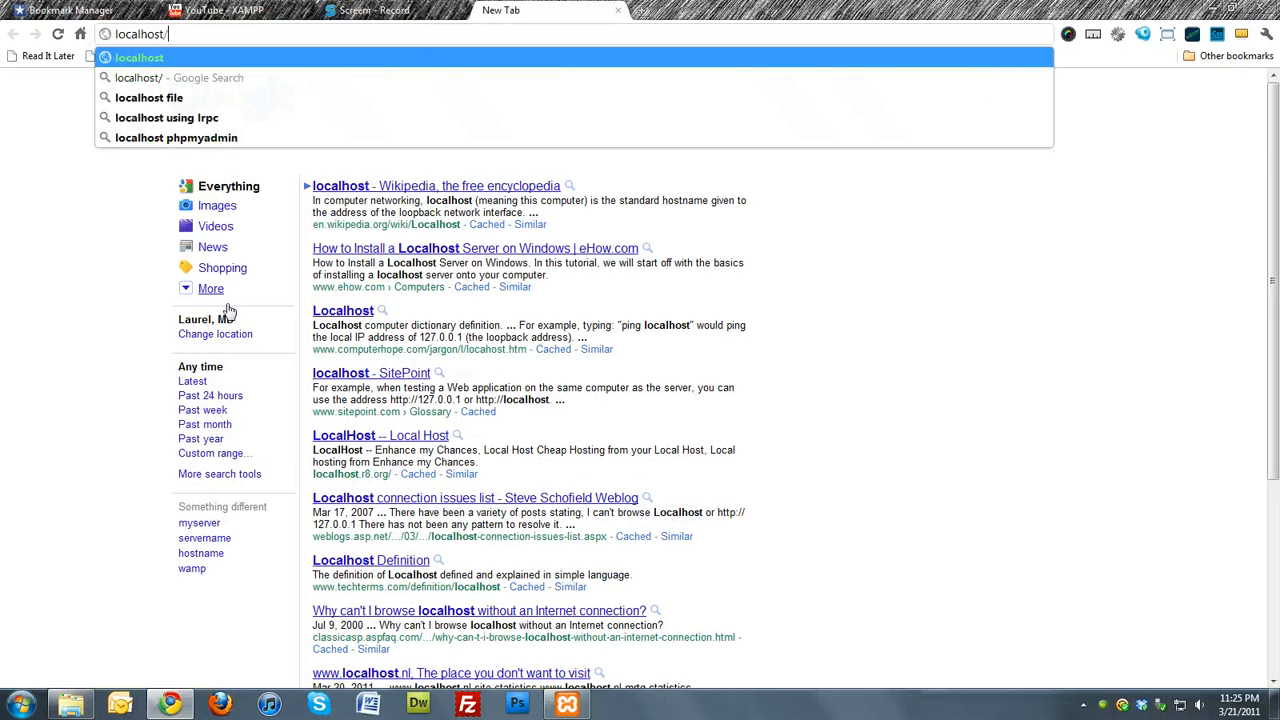
{"action": "type", "text": "xam"}
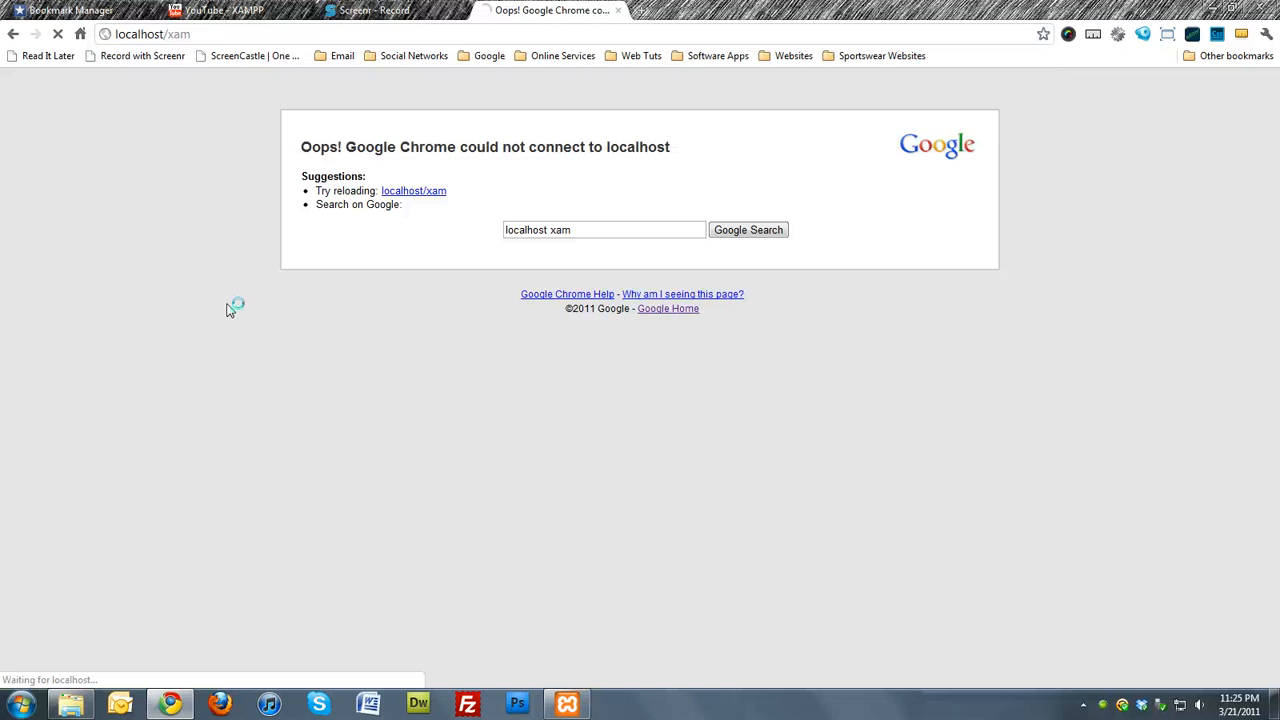
{"action": "double_click", "coordinate": [178, 32]}
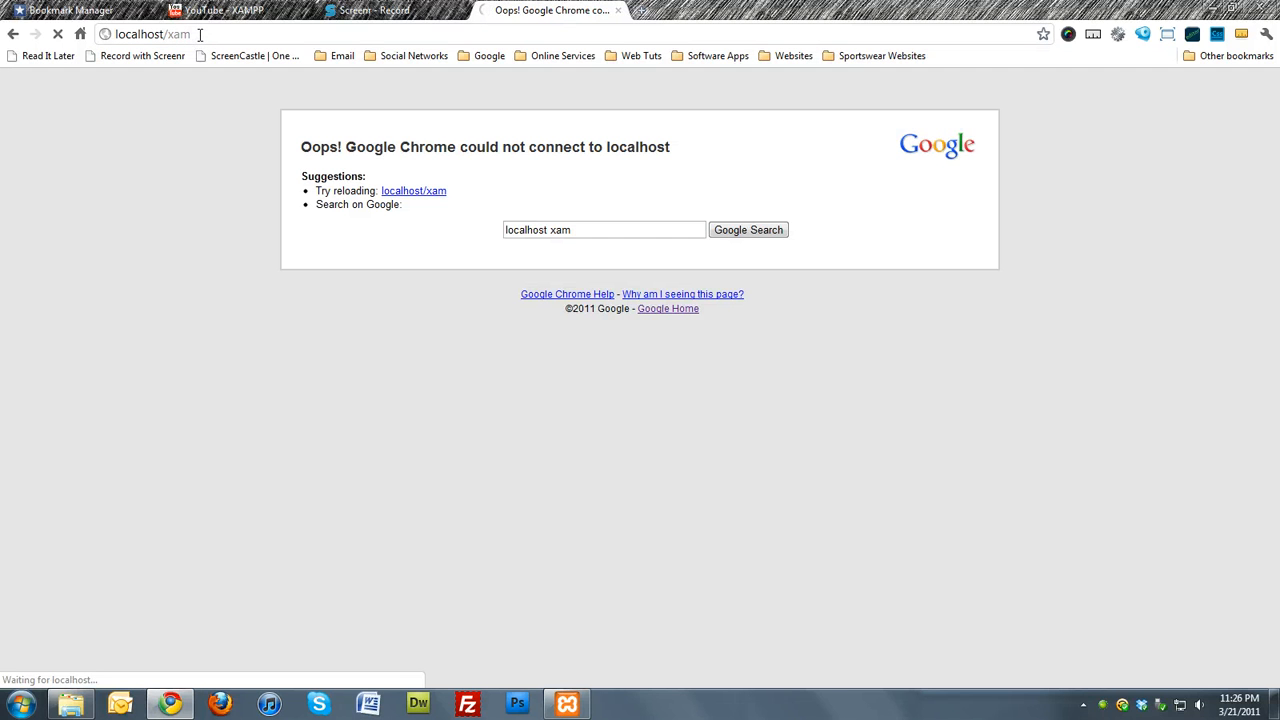
Replace the wrong address with localhost/xampp to load the XAMPP splash page
{"action": "left_click", "coordinate": [150, 34]}
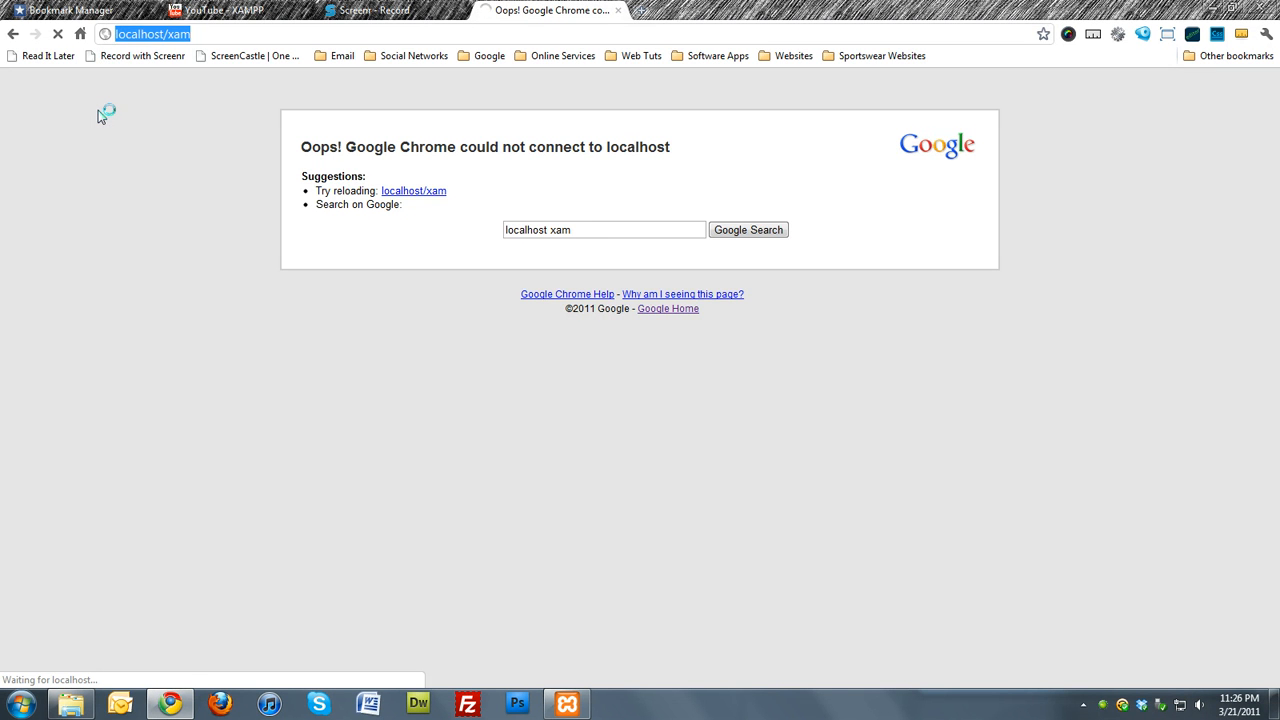
{"action": "type", "text": "lo"}
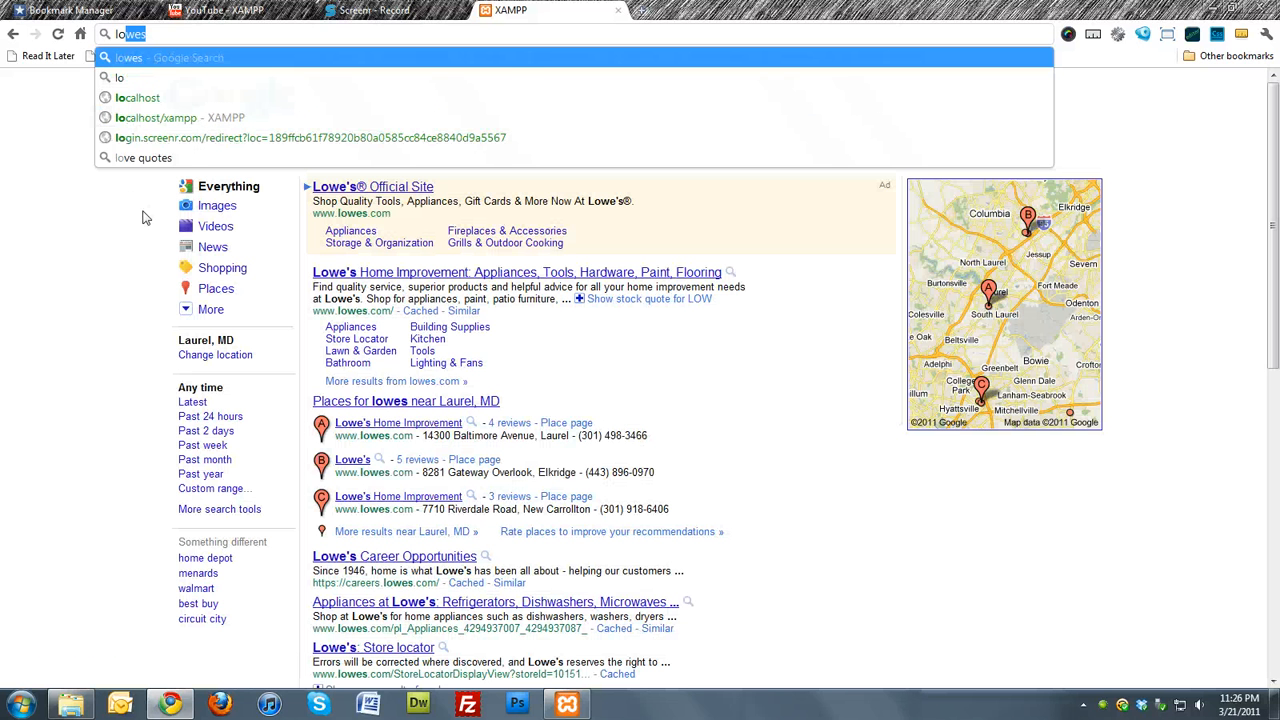
{"action": "type", "text": "localhost/x"}
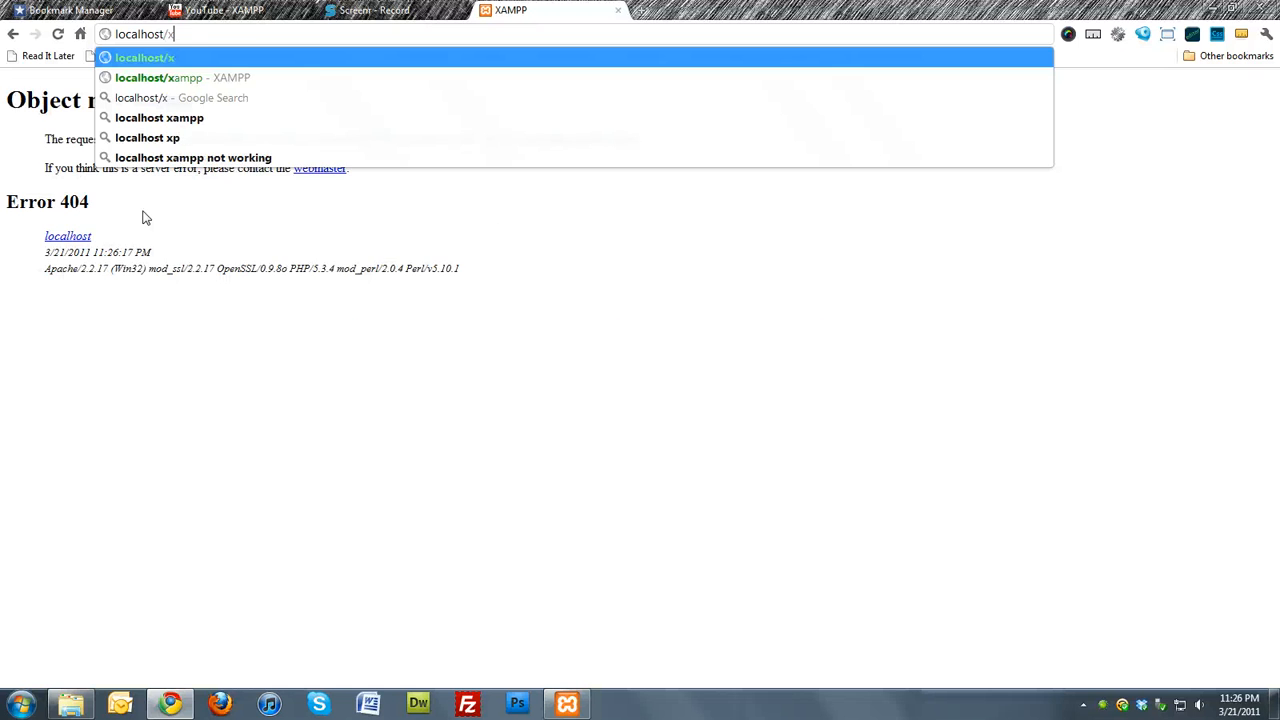
{"action": "type", "text": "ampp/splash.php"}
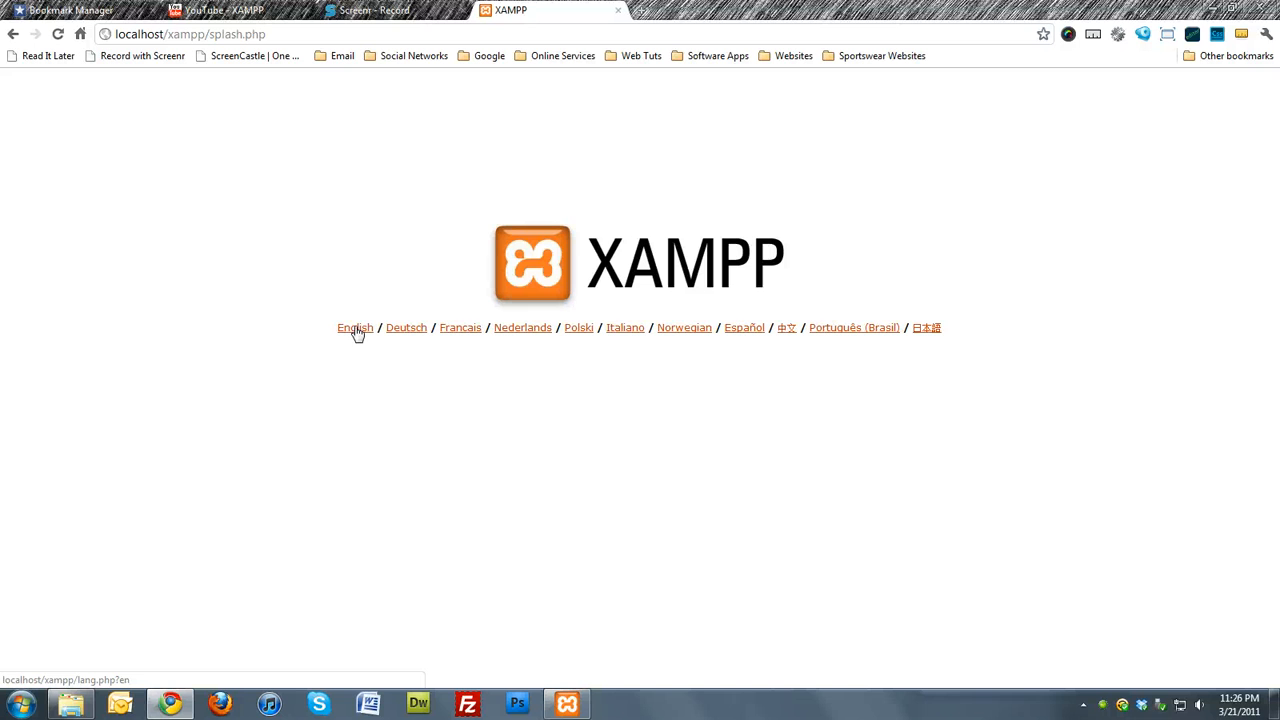
Choose English to reach the Welcome to XAMPP for Windows 1.7.4 page
{"action": "left_click", "coordinate": [356, 328]}
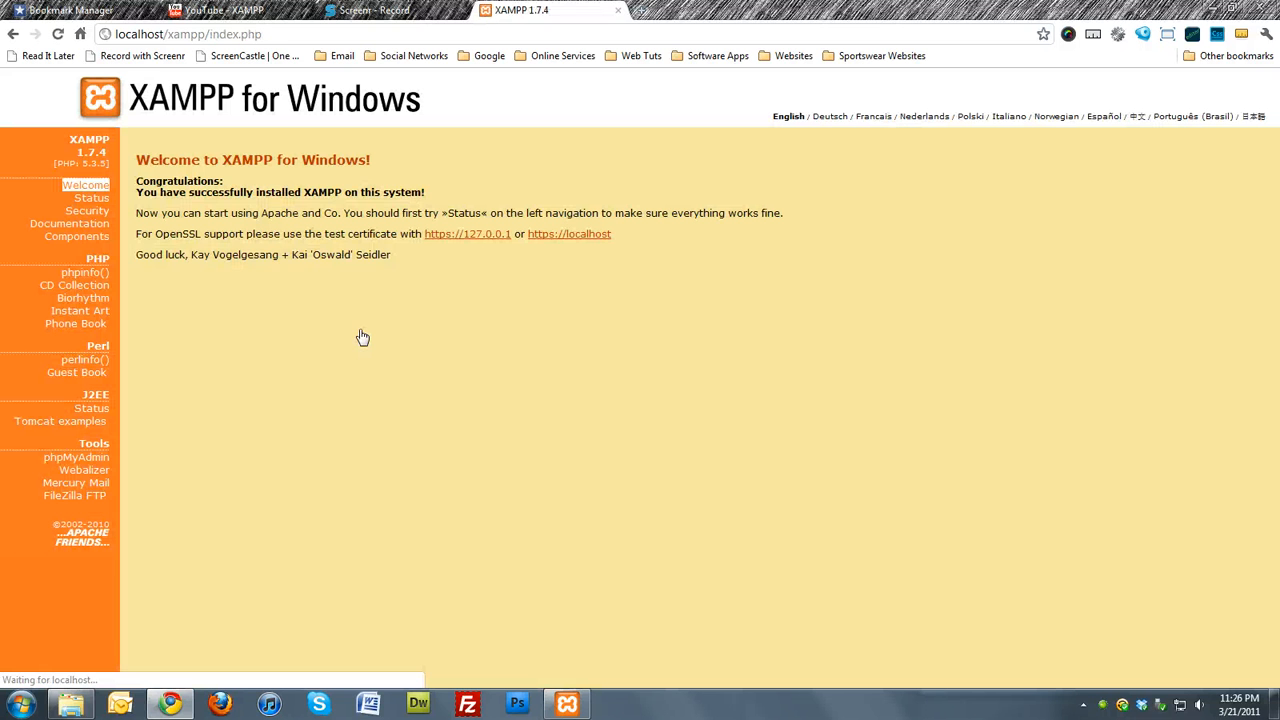
{"action": "left_click", "coordinate": [76, 456]}
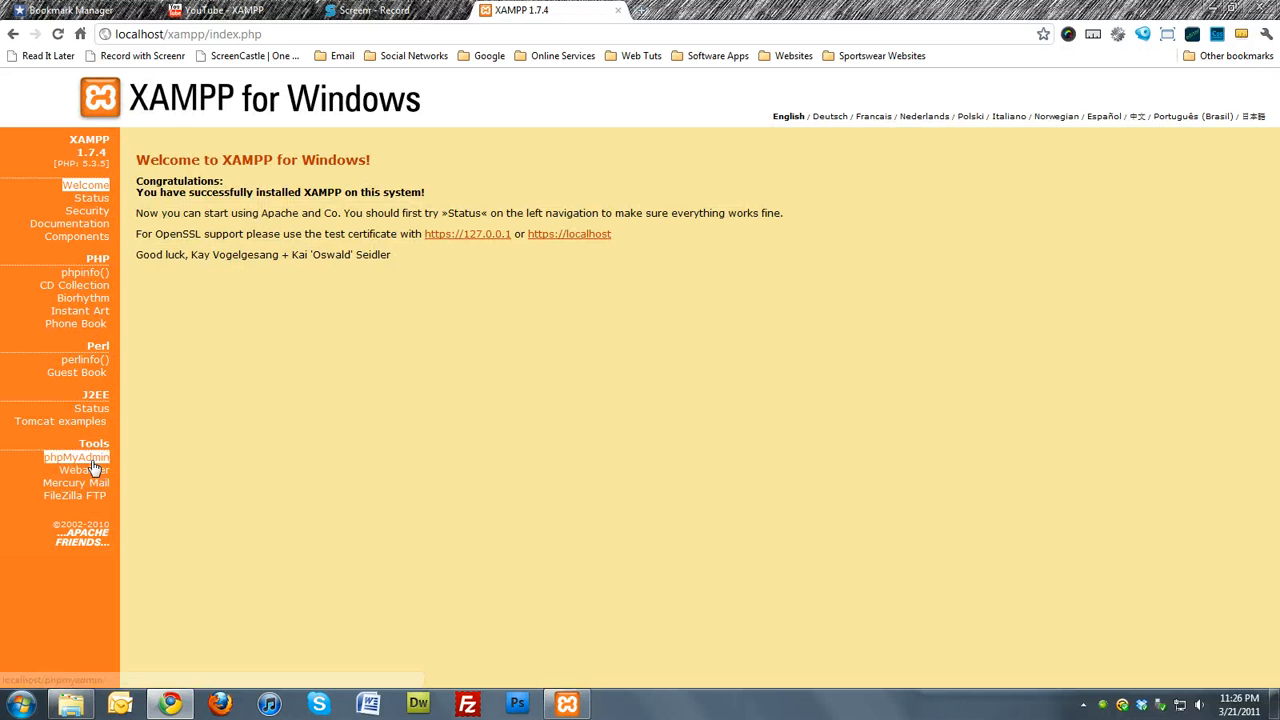
{"action": "left_click", "coordinate": [76, 456]}
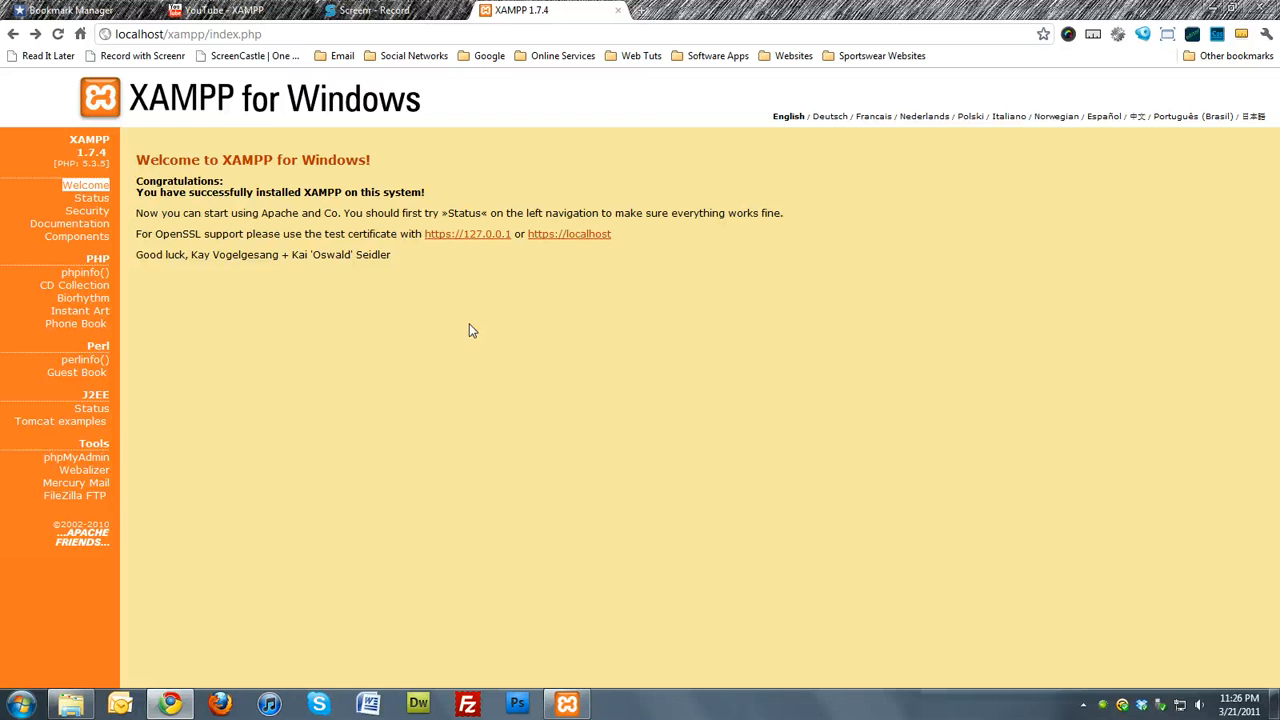
{"action": "mouse_move", "coordinate": [392, 340]}
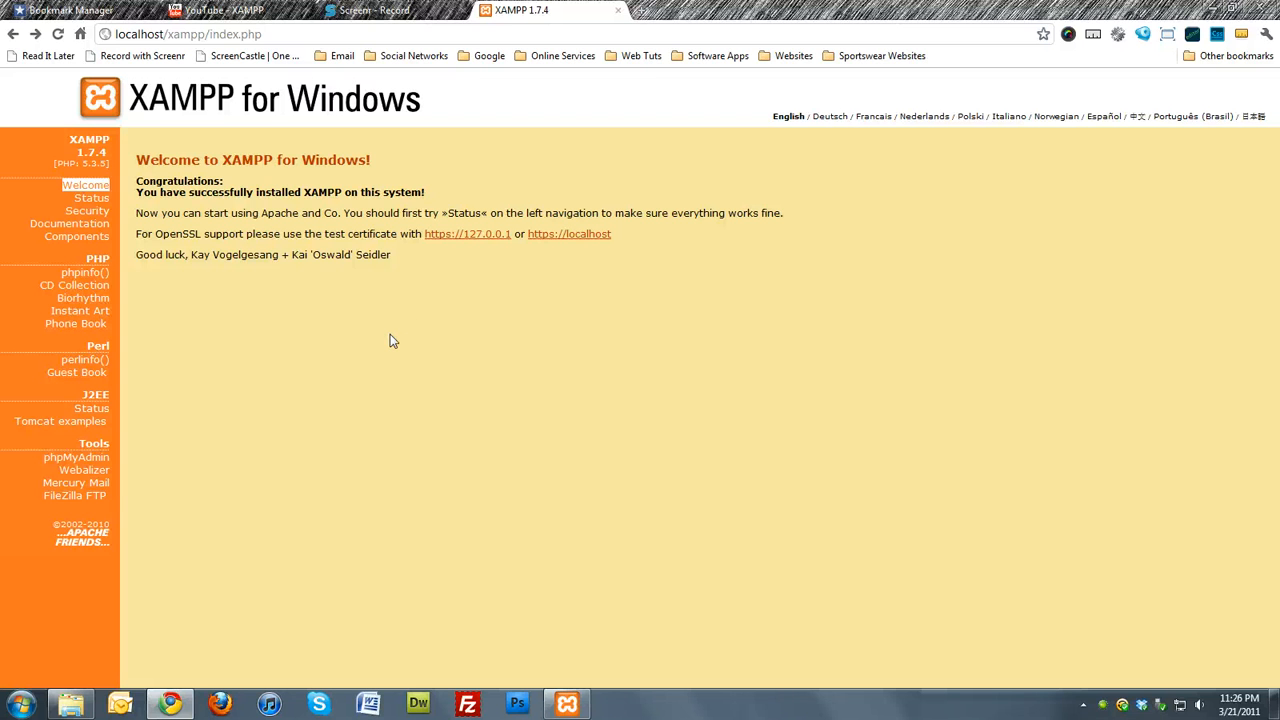
{"action": "mouse_move", "coordinate": [320, 288]}
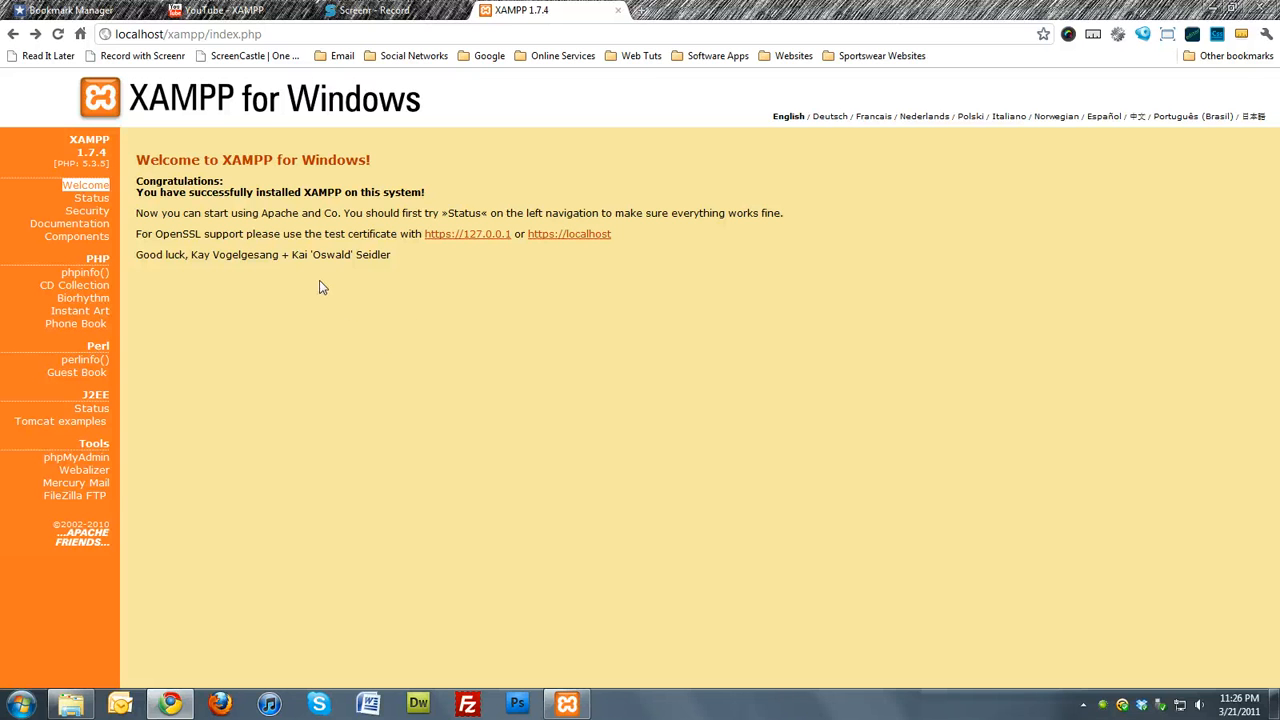
{"action": "mouse_move", "coordinate": [336, 332]}
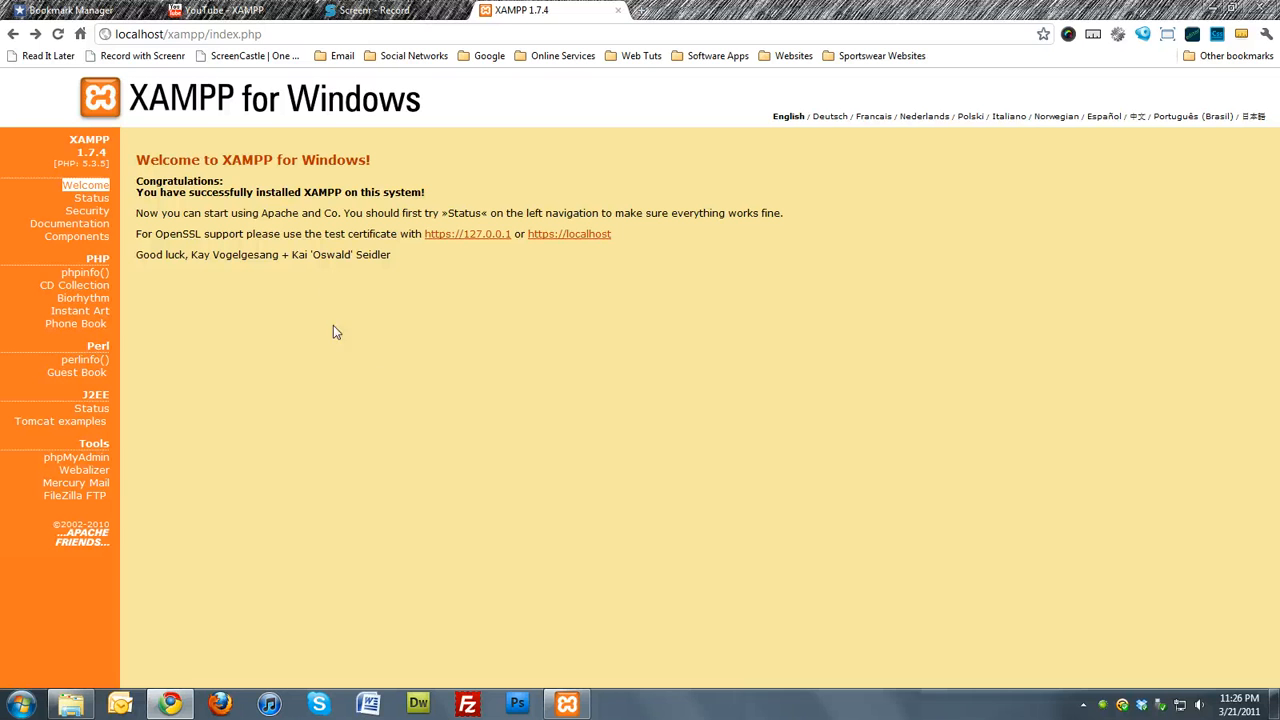
{"action": "mouse_move", "coordinate": [530, 330]}
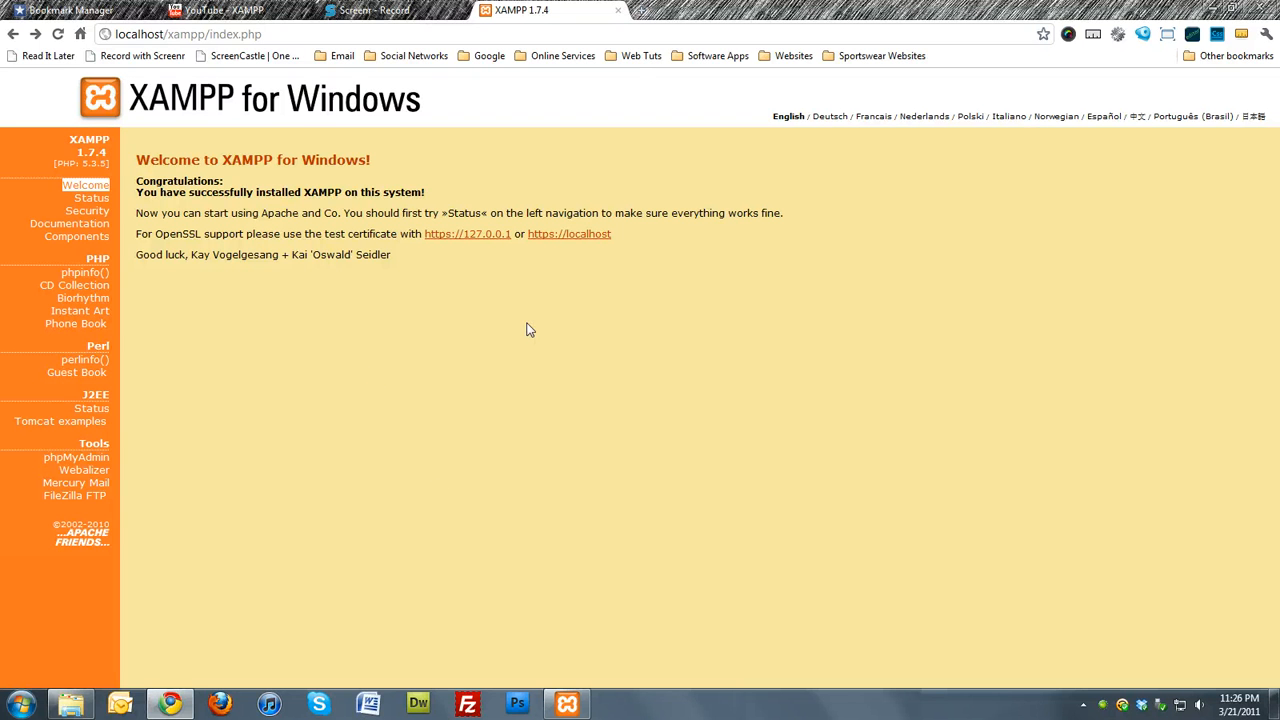
{"action": "mouse_move", "coordinate": [528, 328]}
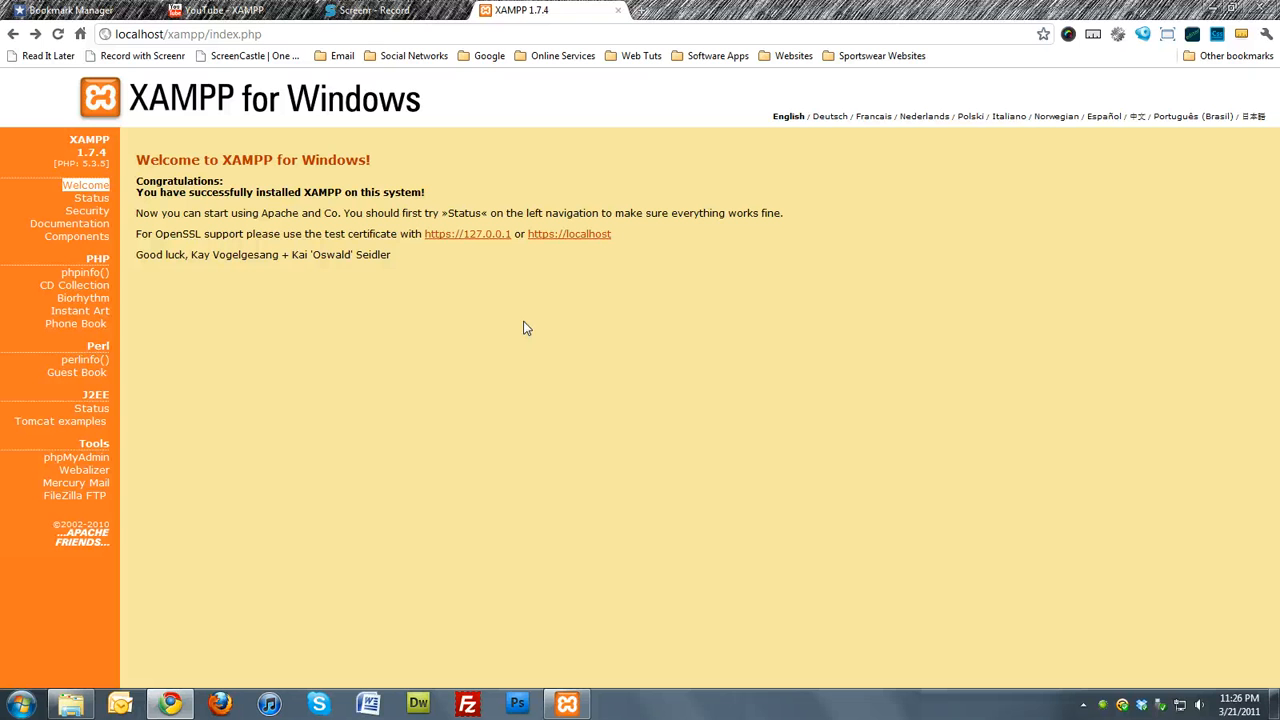
{"action": "mouse_move", "coordinate": [576, 676]}
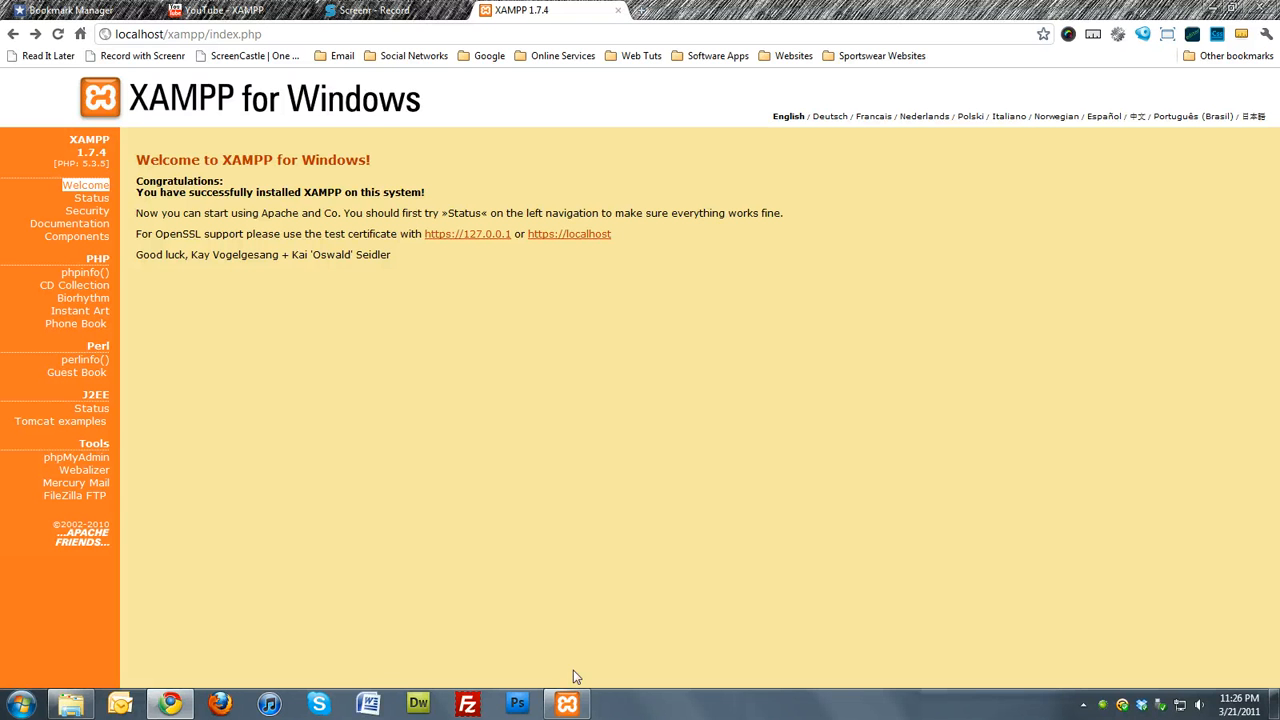